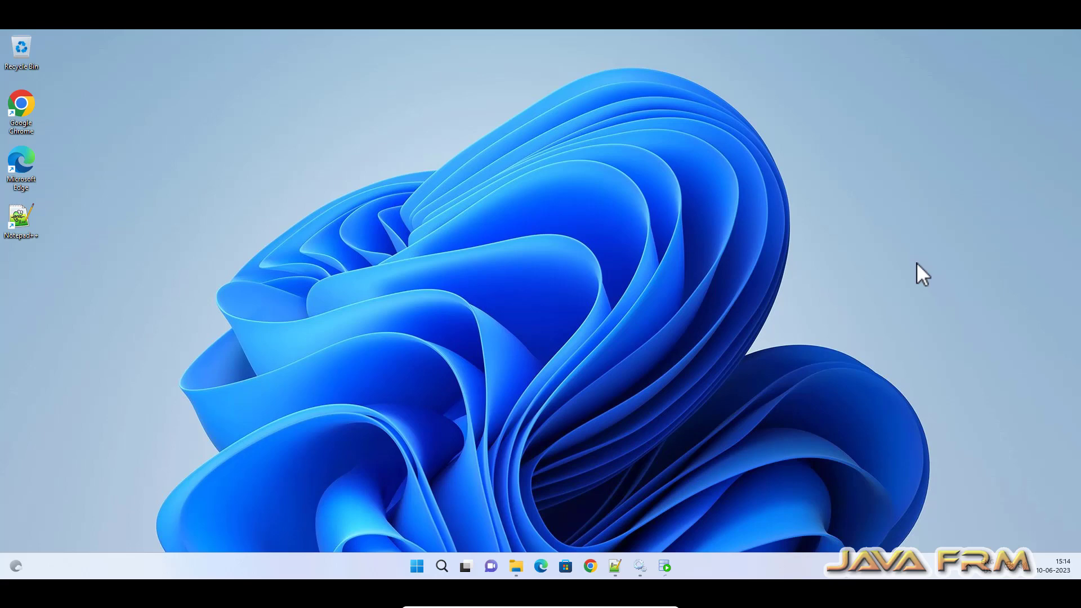
mouse_move(564, 510)
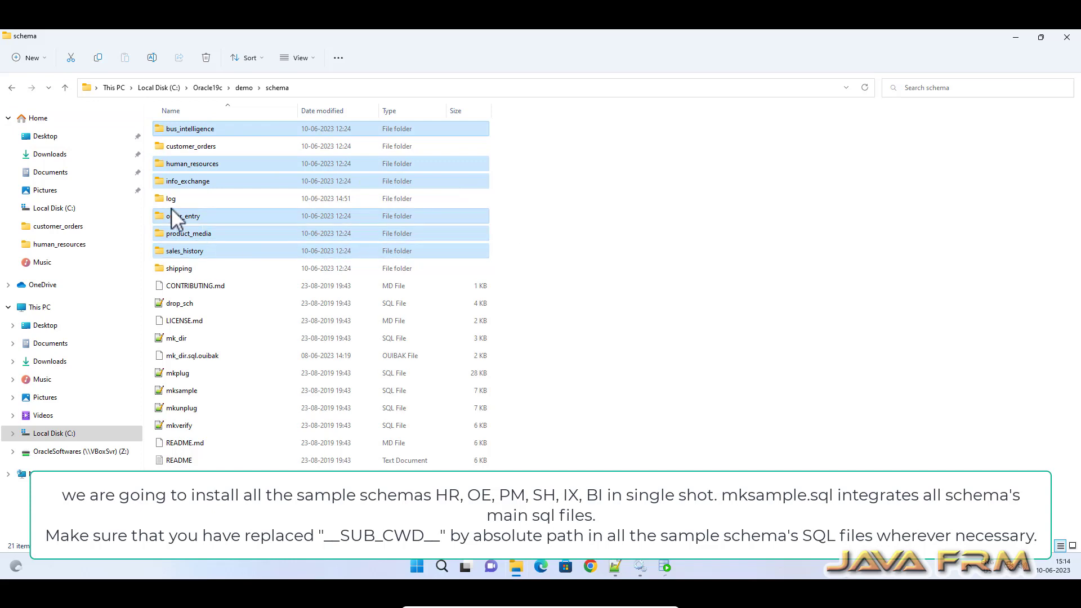
mouse_move(210, 176)
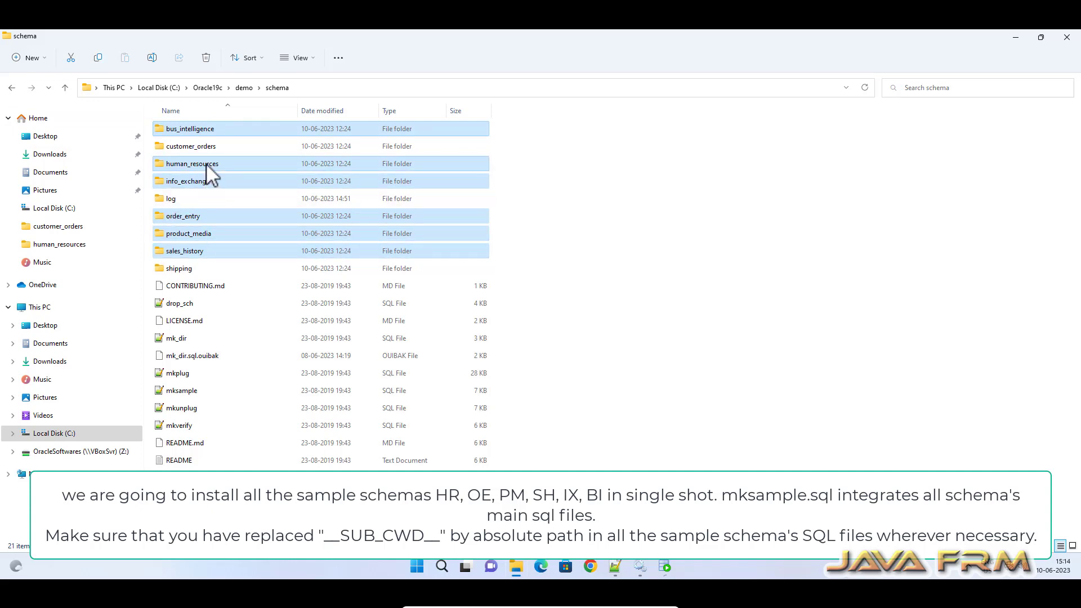
- Browse the human_resources and product_media schema folders, inspecting pm_p_lob.dat, then return to schema
right_click(178, 268)
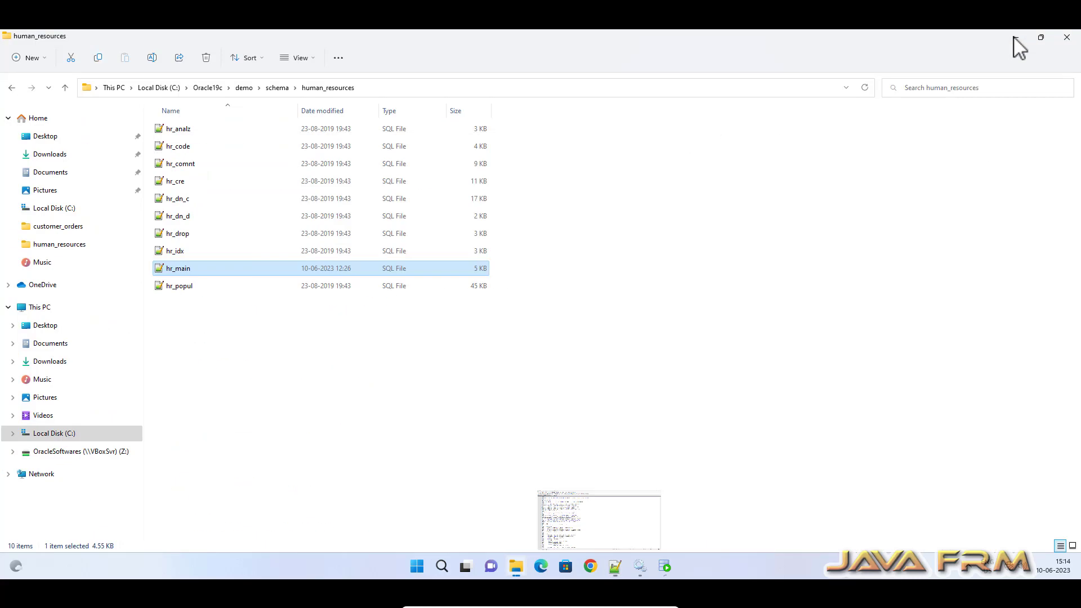
click(276, 87)
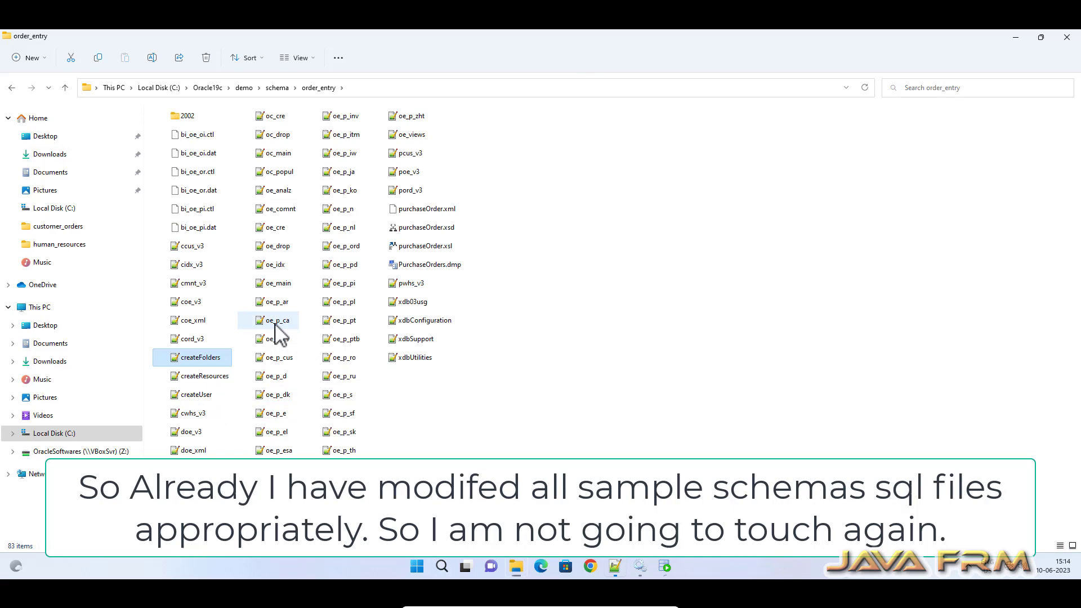
double_click(199, 357)
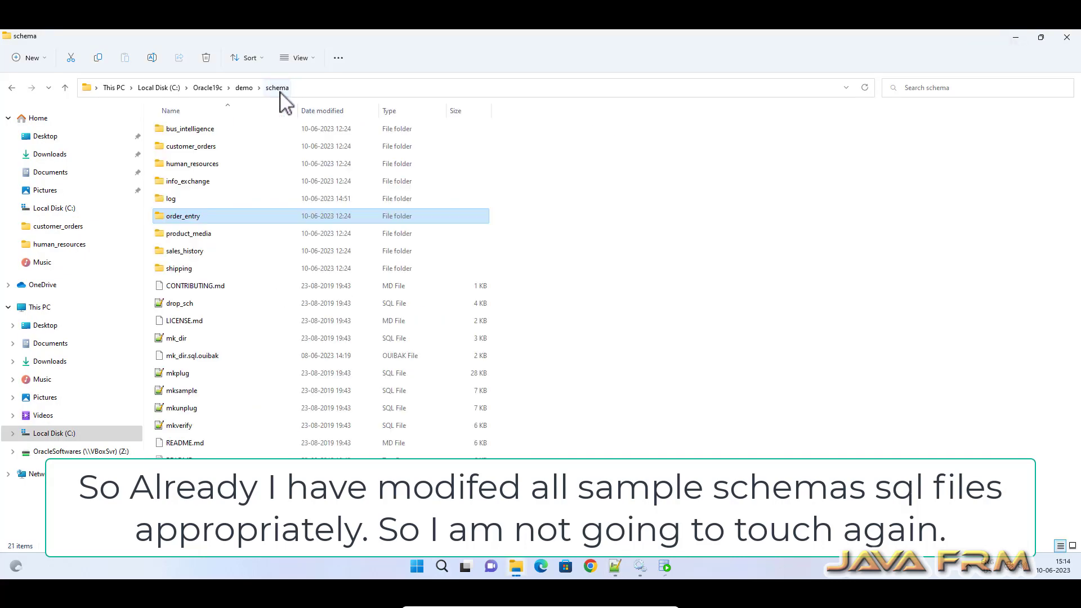
mouse_move(212, 246)
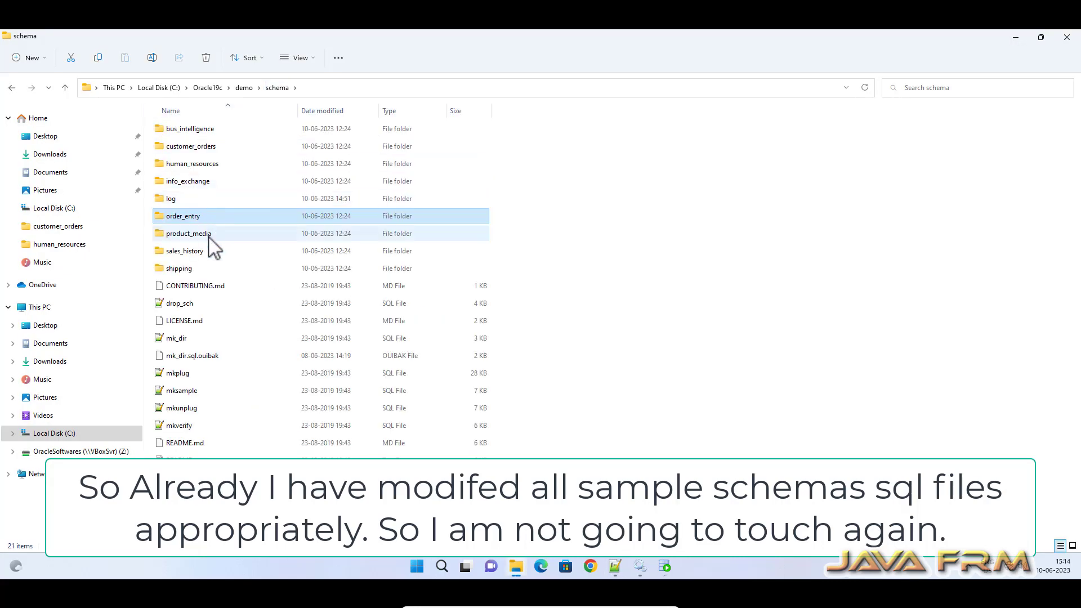
double_click(188, 233)
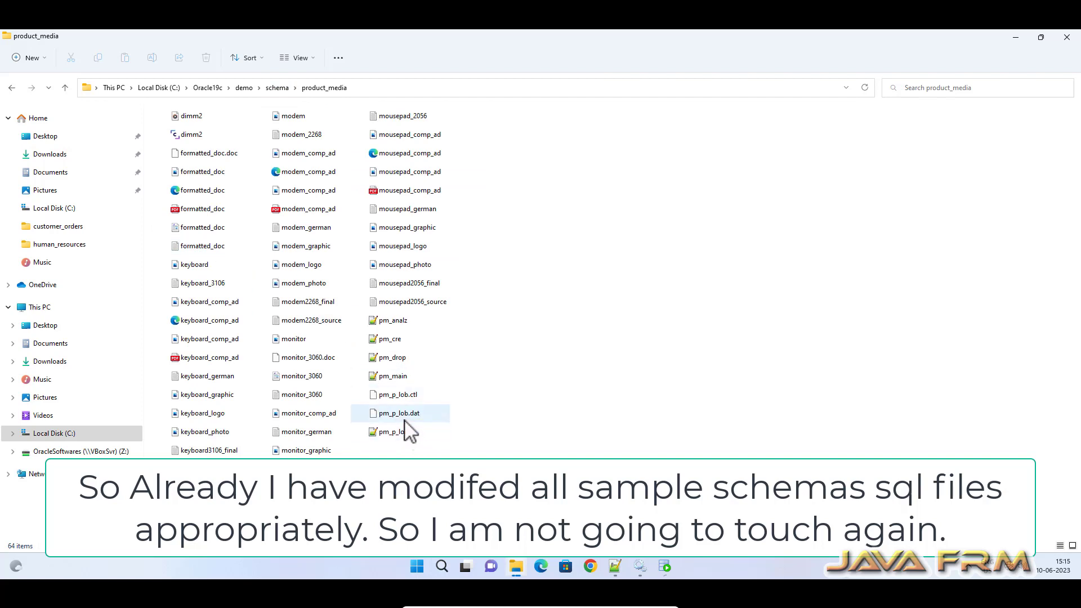
right_click(407, 431)
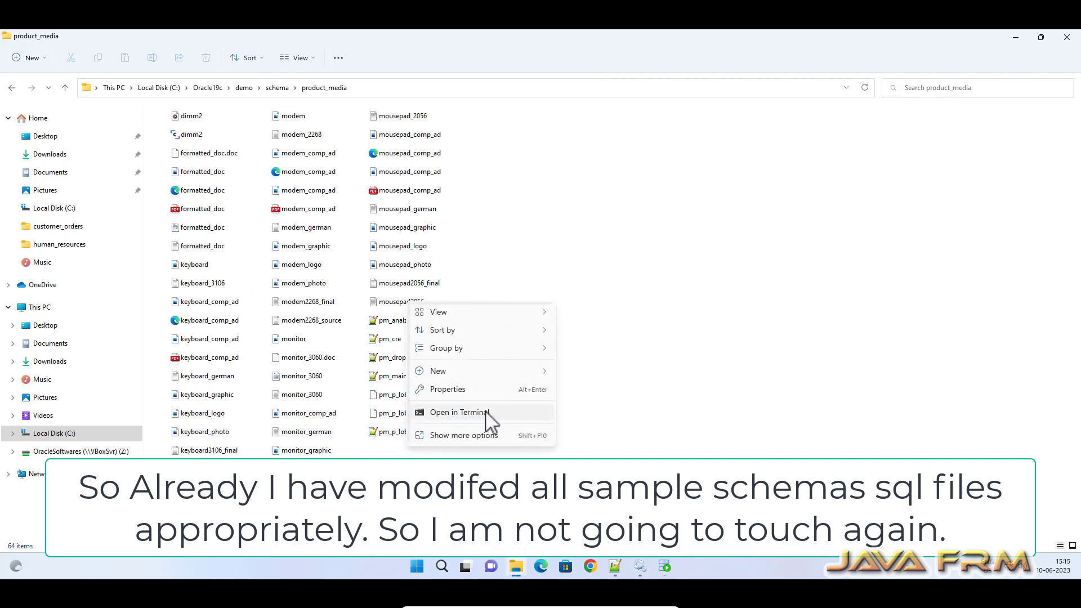
right_click(381, 413)
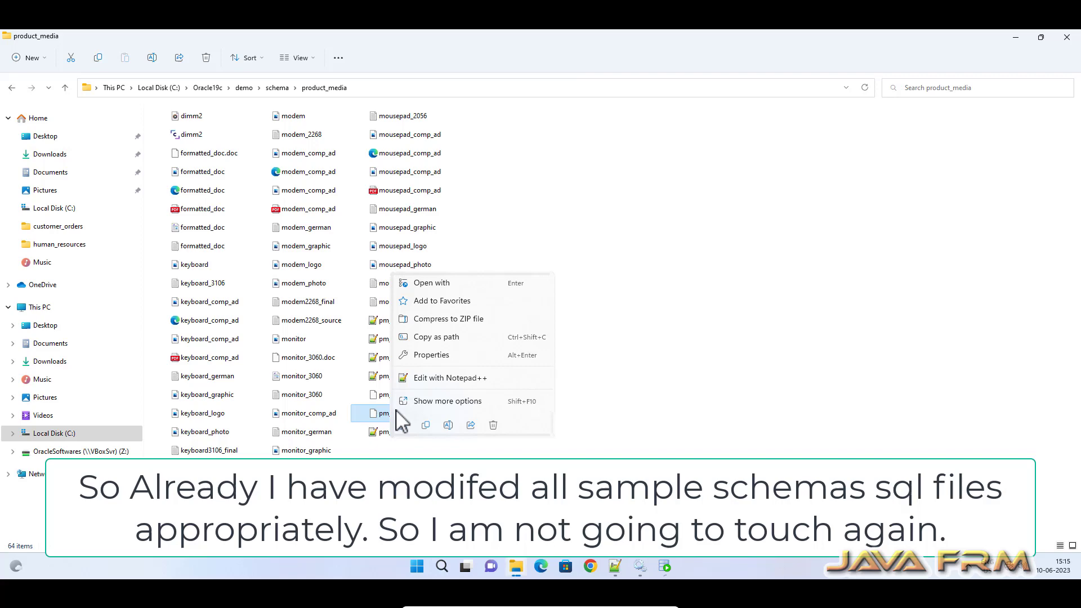
click(450, 378)
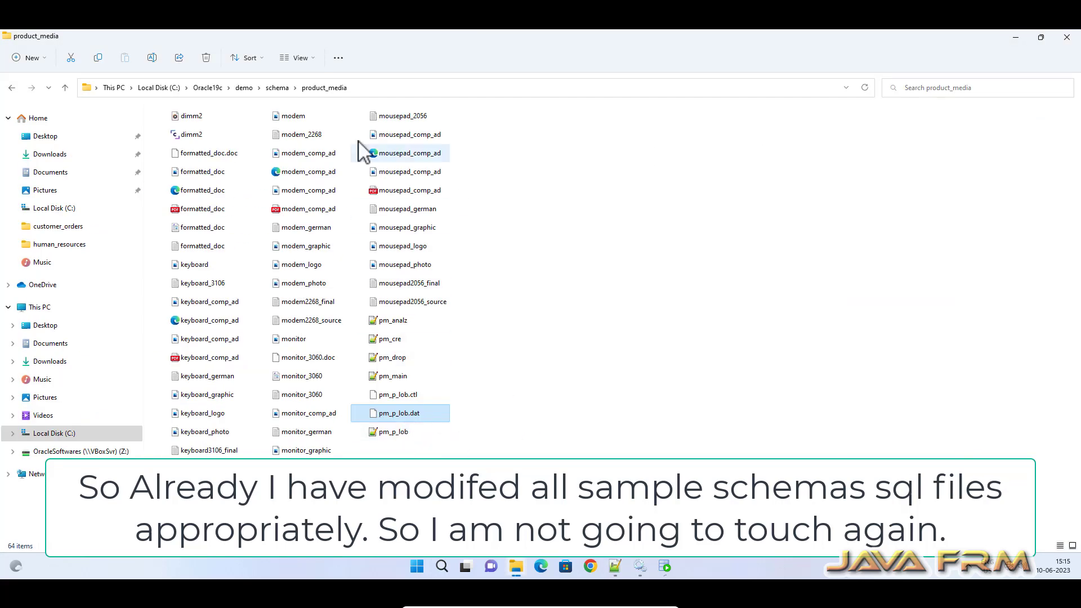
click(276, 88)
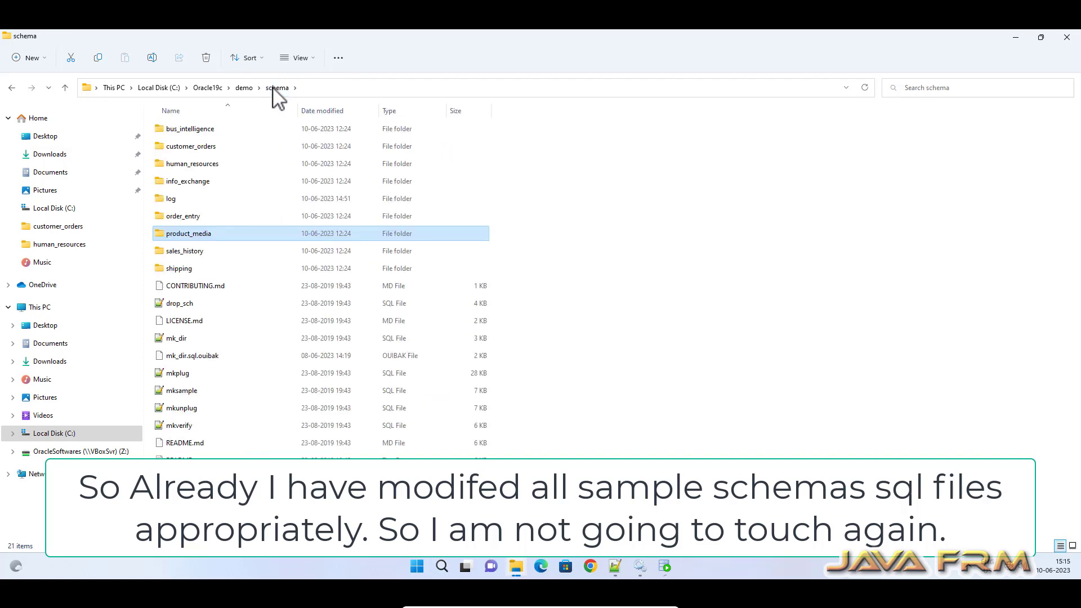
mouse_move(724, 282)
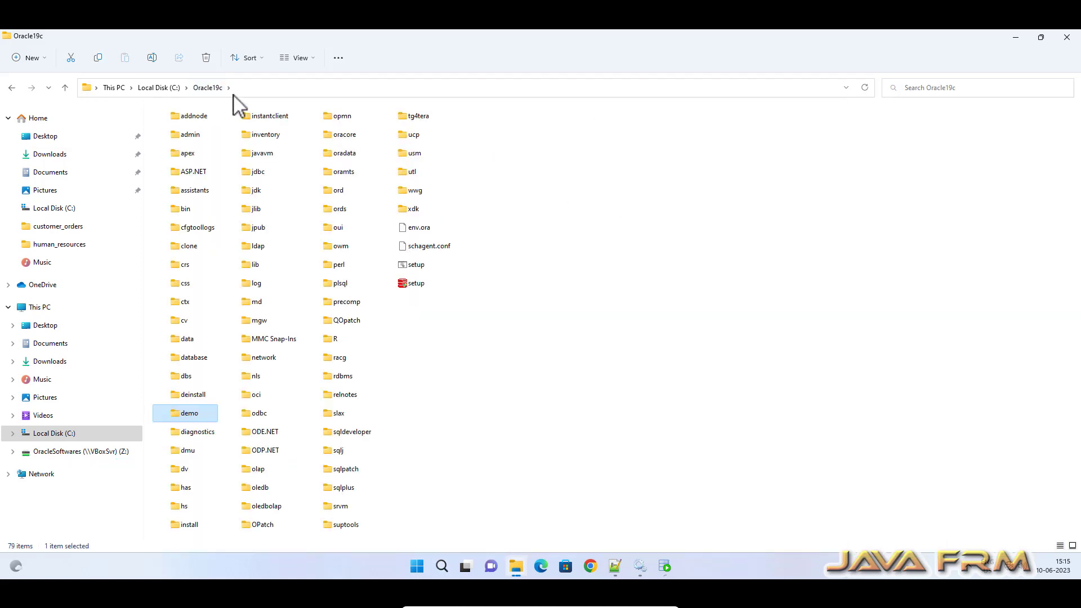
mouse_move(338, 264)
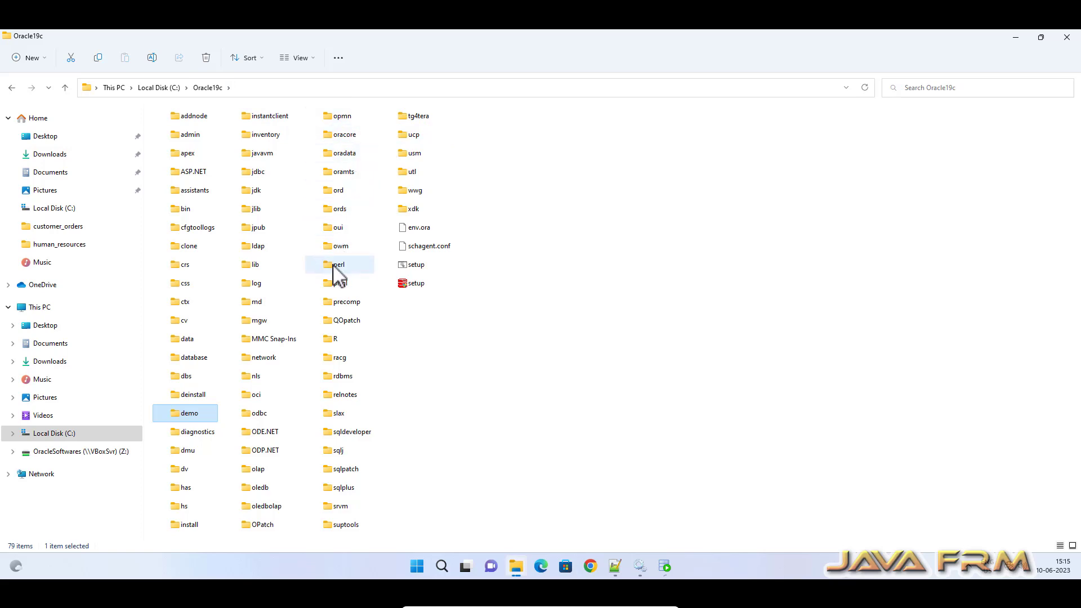
- Go into Oracle19c's network admin folder and open tnsnames.ora in Notepad++
double_click(263, 356)
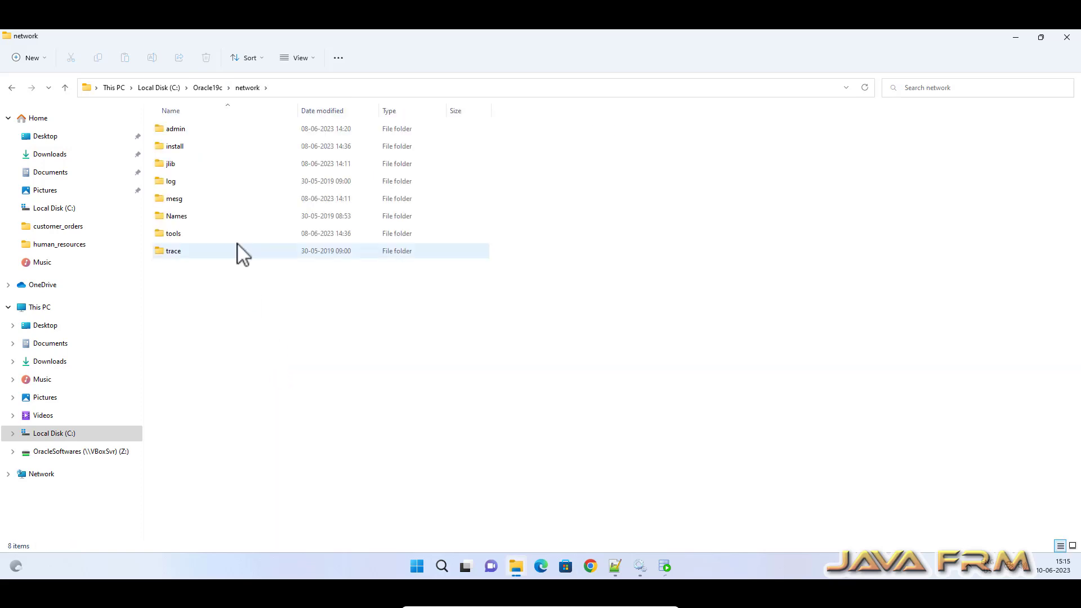
right_click(184, 198)
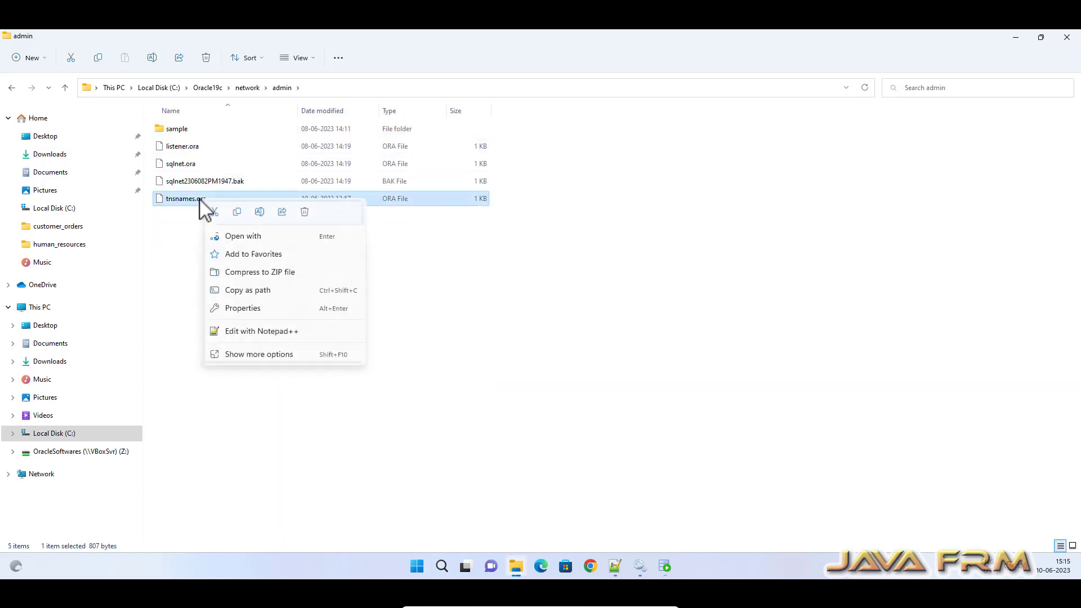
click(261, 331)
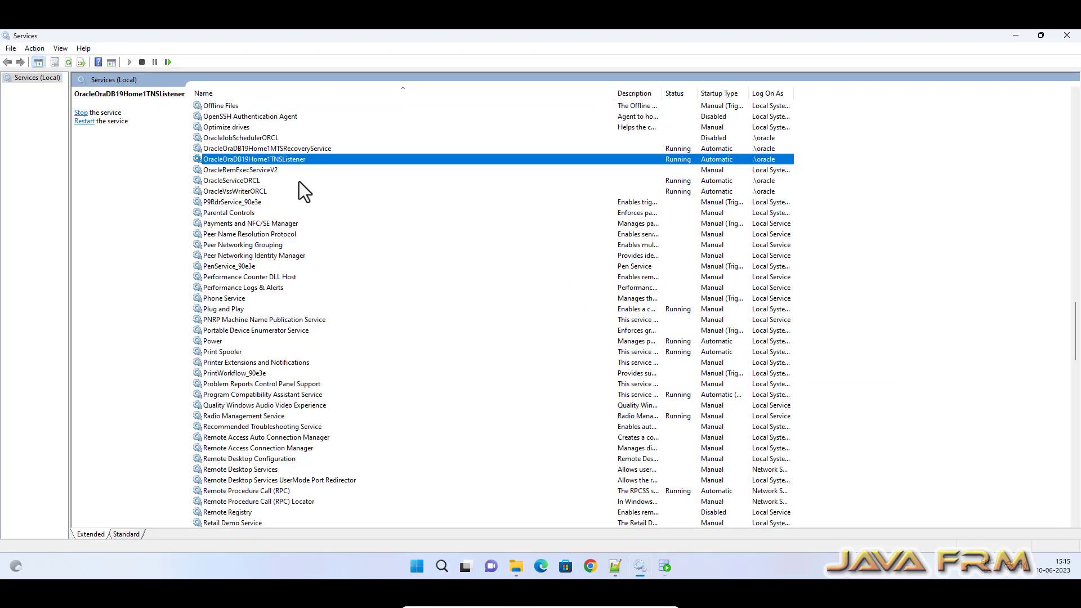
mouse_move(313, 169)
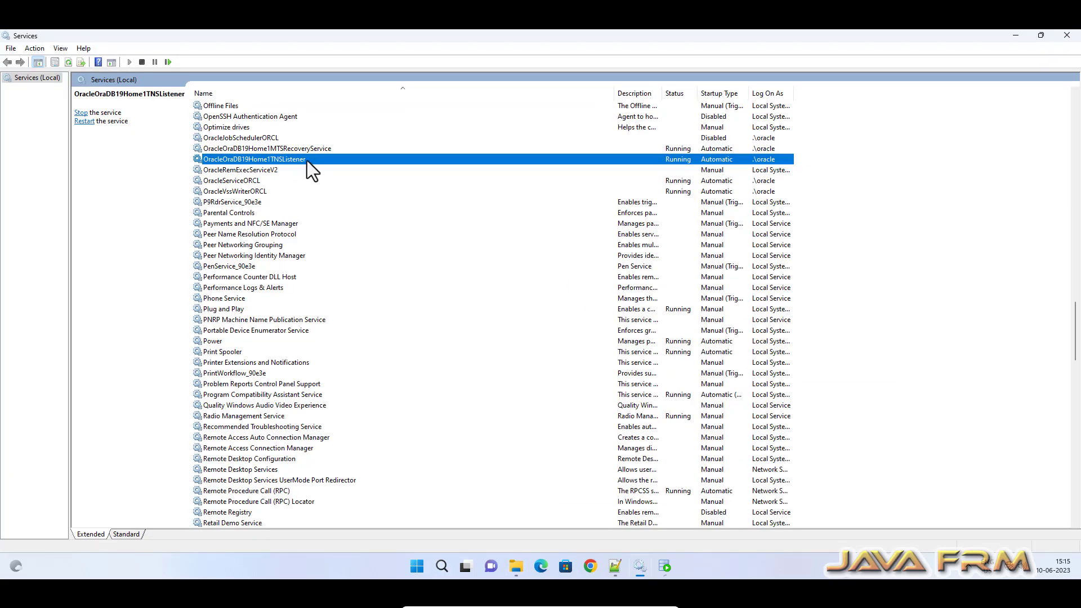
- Check the OracleOraDB19Home1TNSListener service status from its context menu
right_click(253, 159)
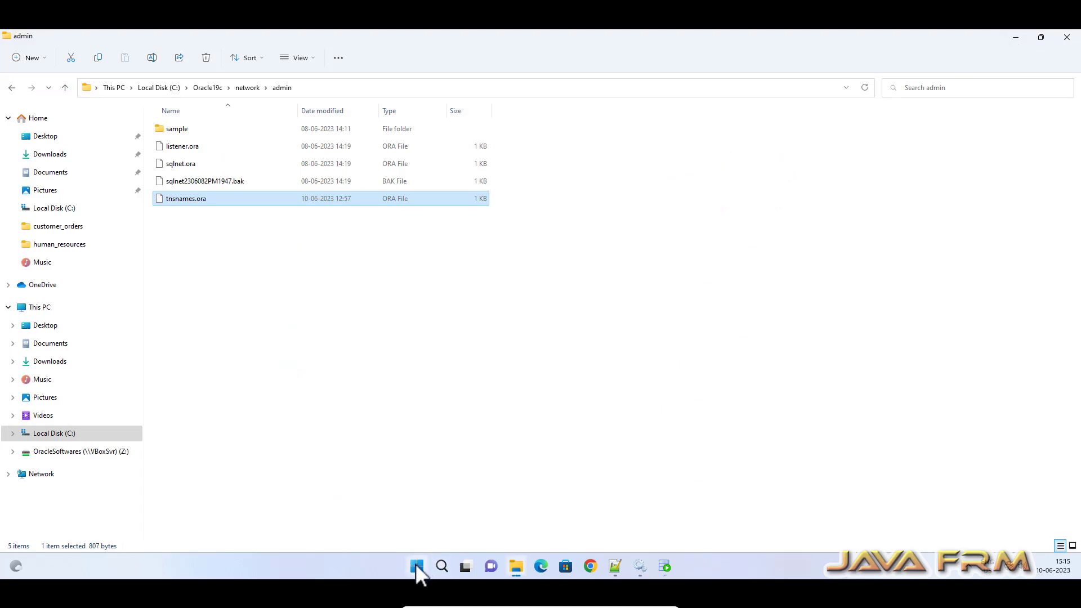
mouse_move(12, 87)
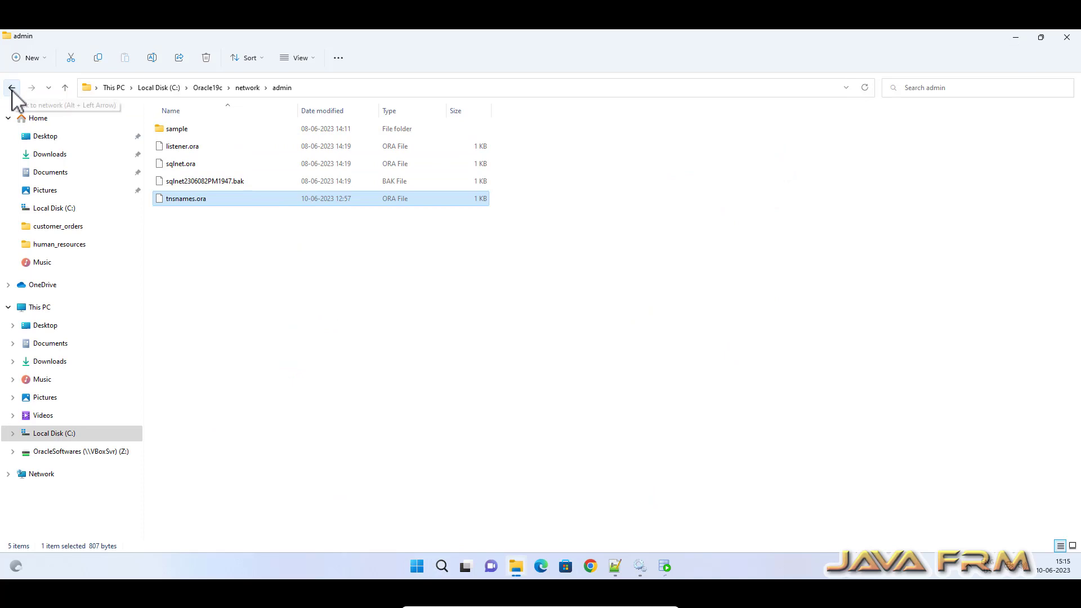
- Navigate back into demo\schema and bring up the context menu for mksample.sql
click(11, 88)
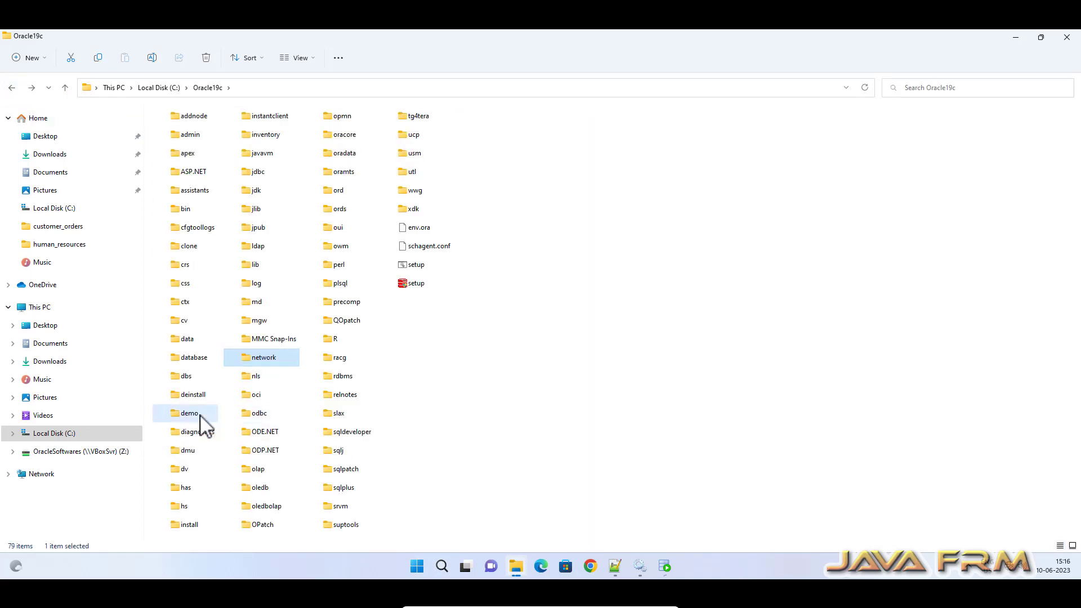
double_click(188, 413)
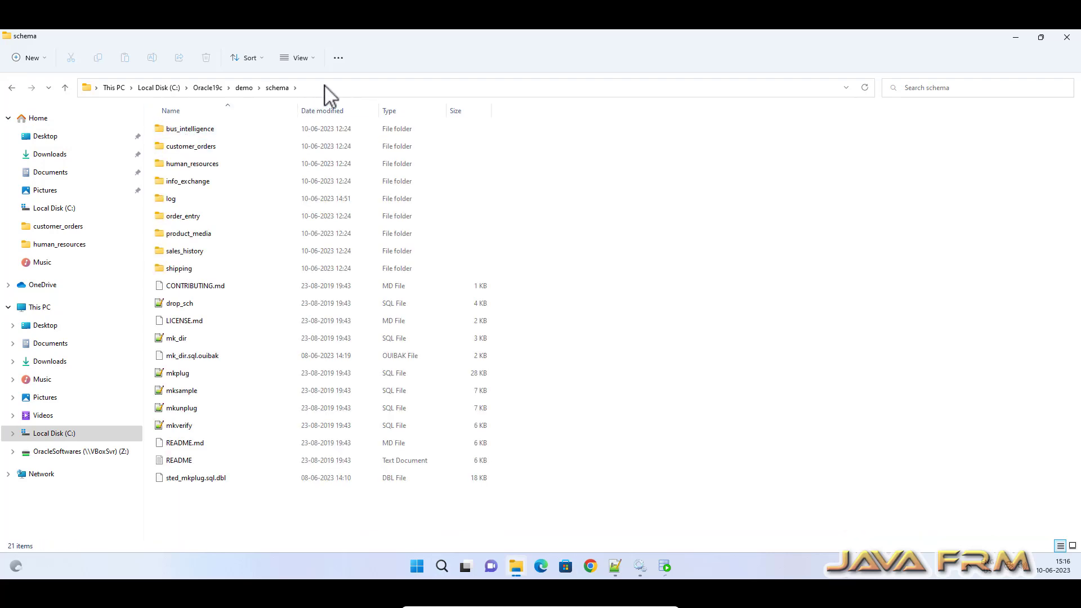
click(181, 390)
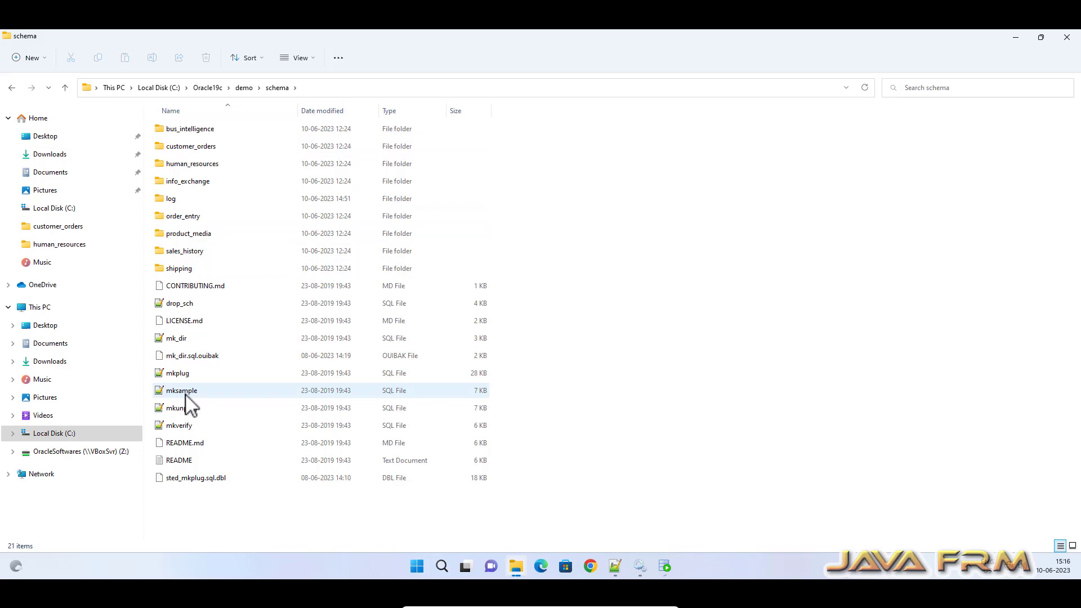
right_click(181, 390)
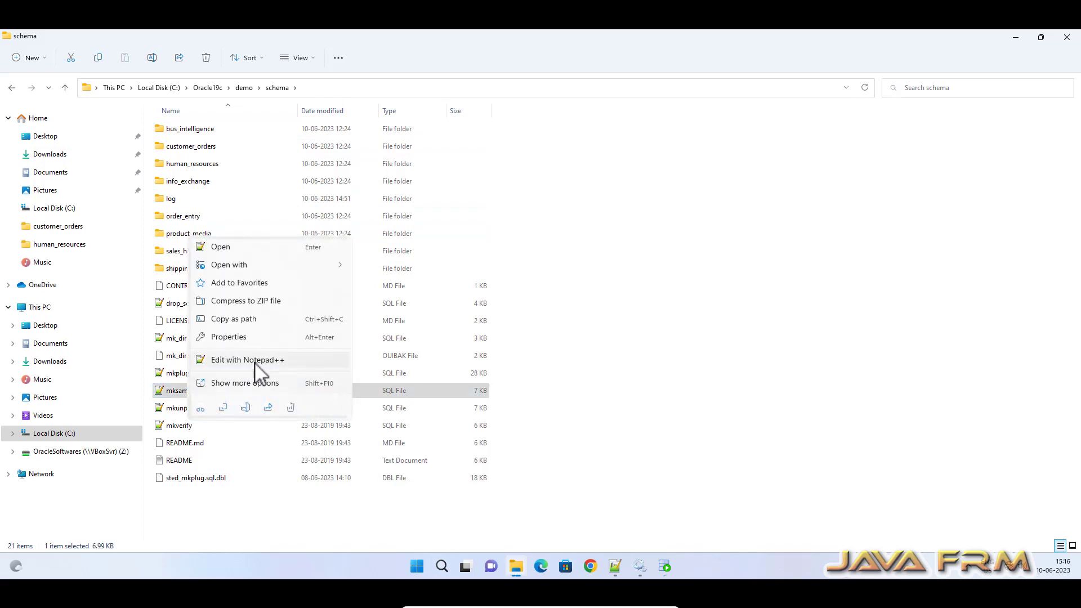
- Open mksample.sql in Notepad++ and replace all __SUB__CWD__ with C:/Oracle19c/demo/schema
click(248, 359)
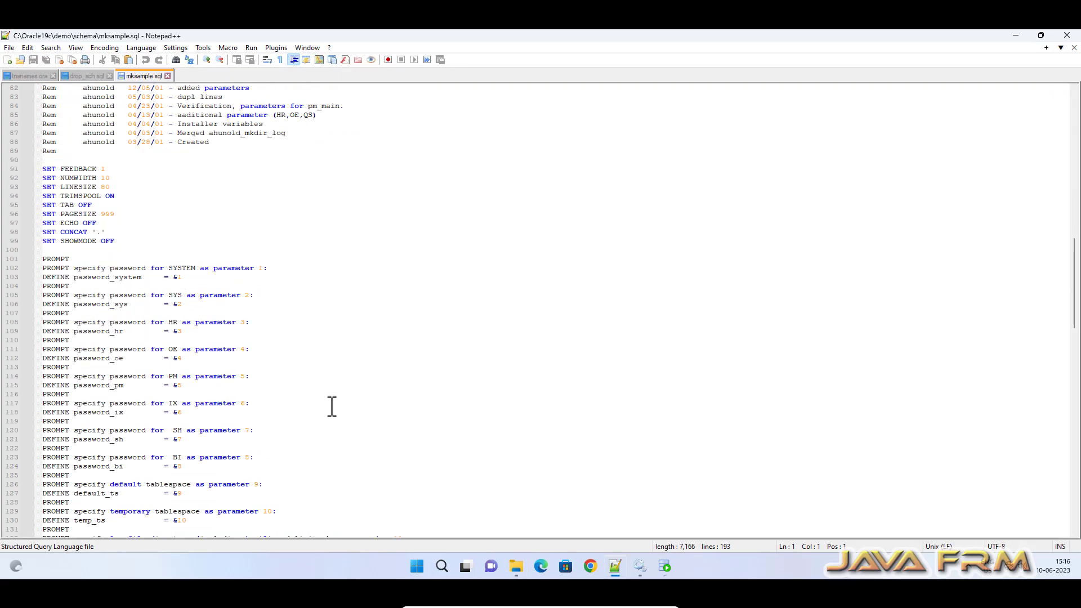
scroll(down, 3)
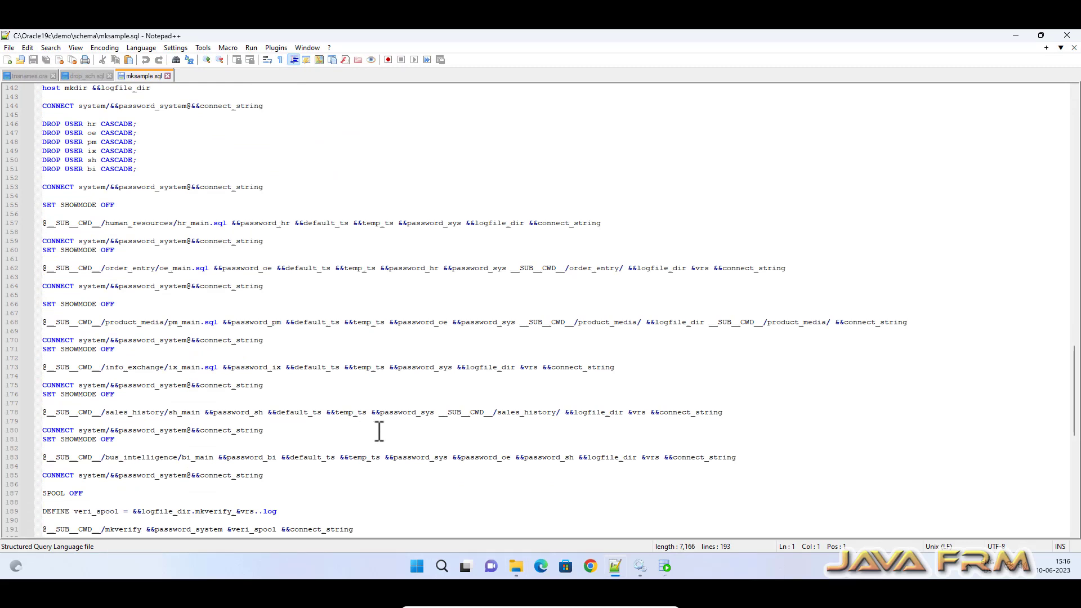
scroll(down, 3)
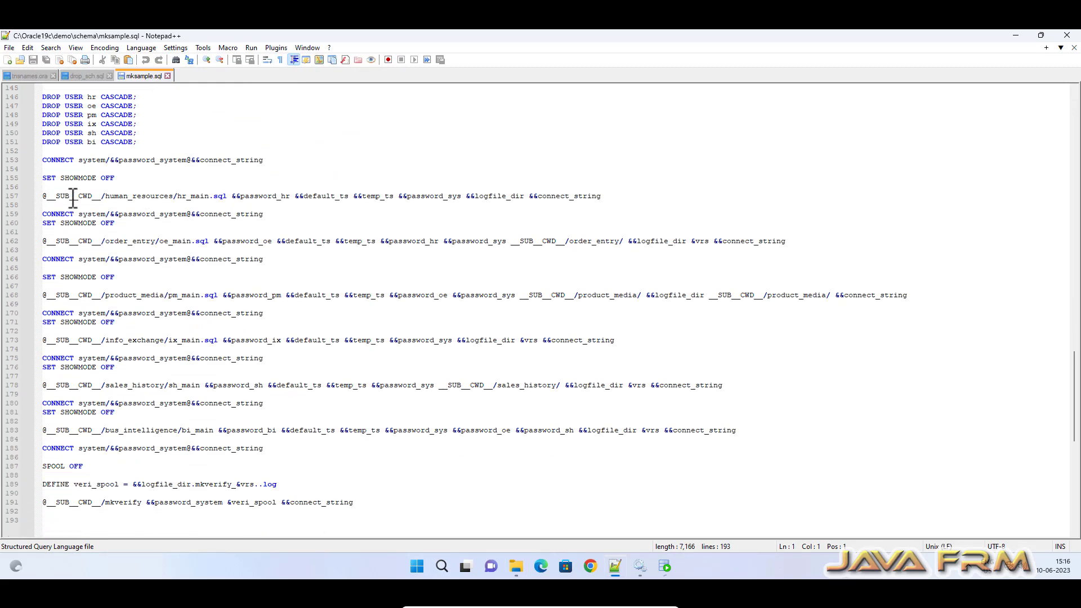
key(ctrl+h)
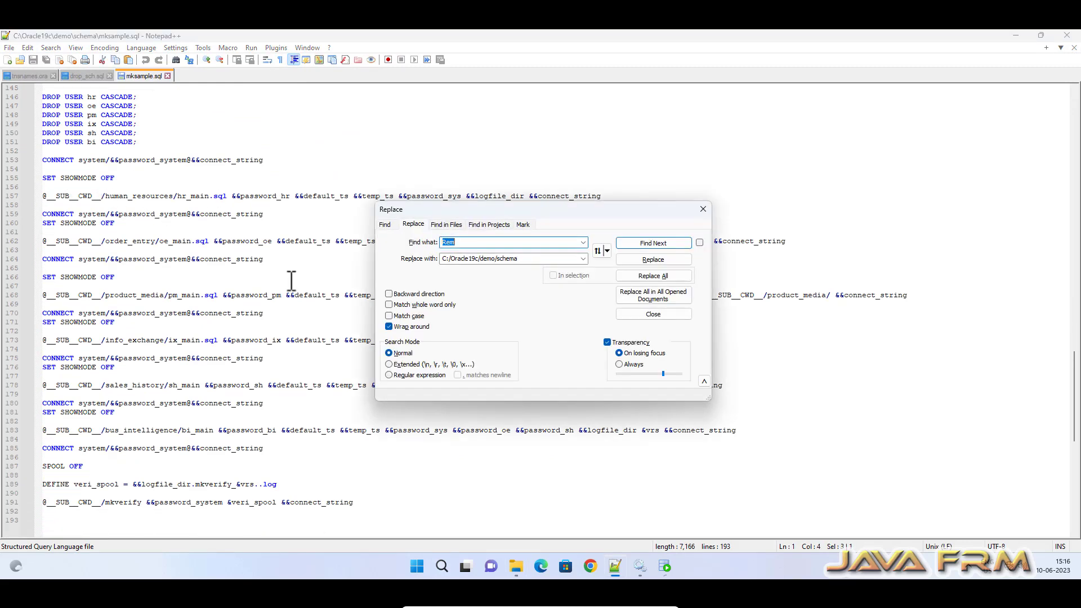
click(584, 242)
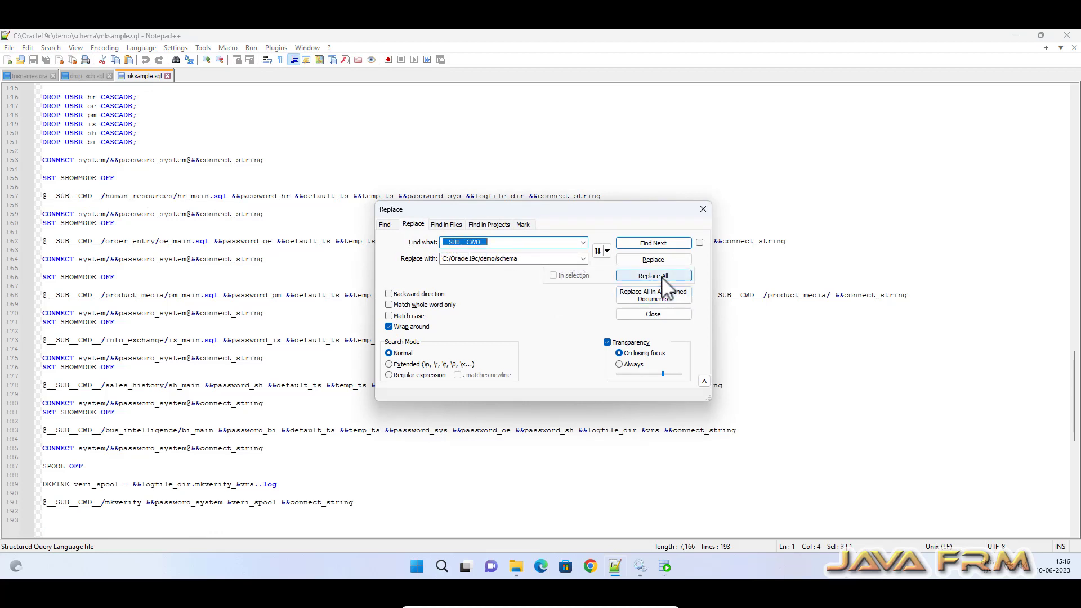
click(651, 275)
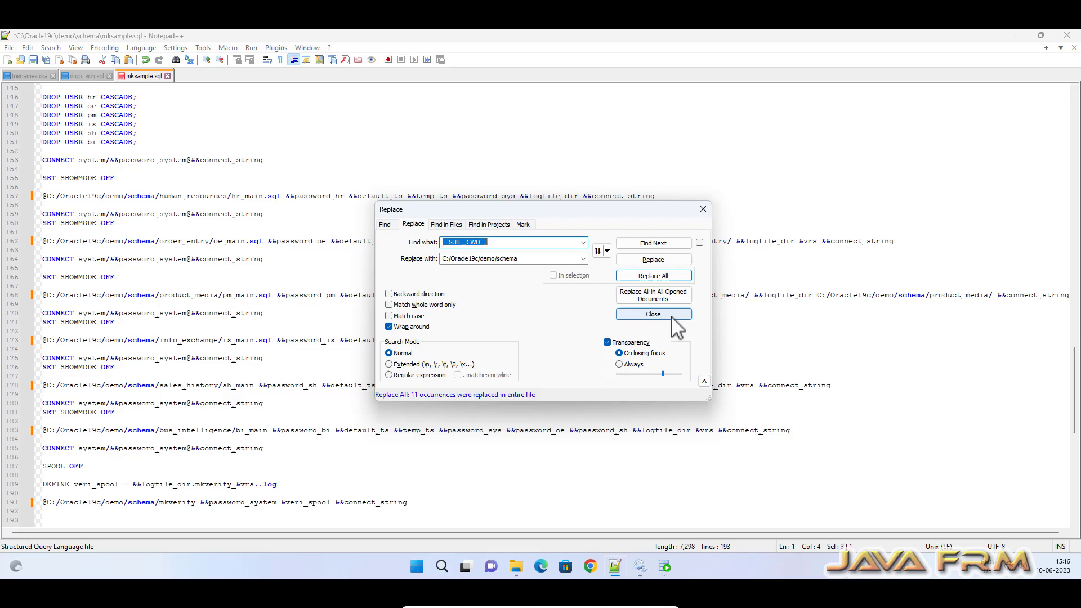
click(652, 314)
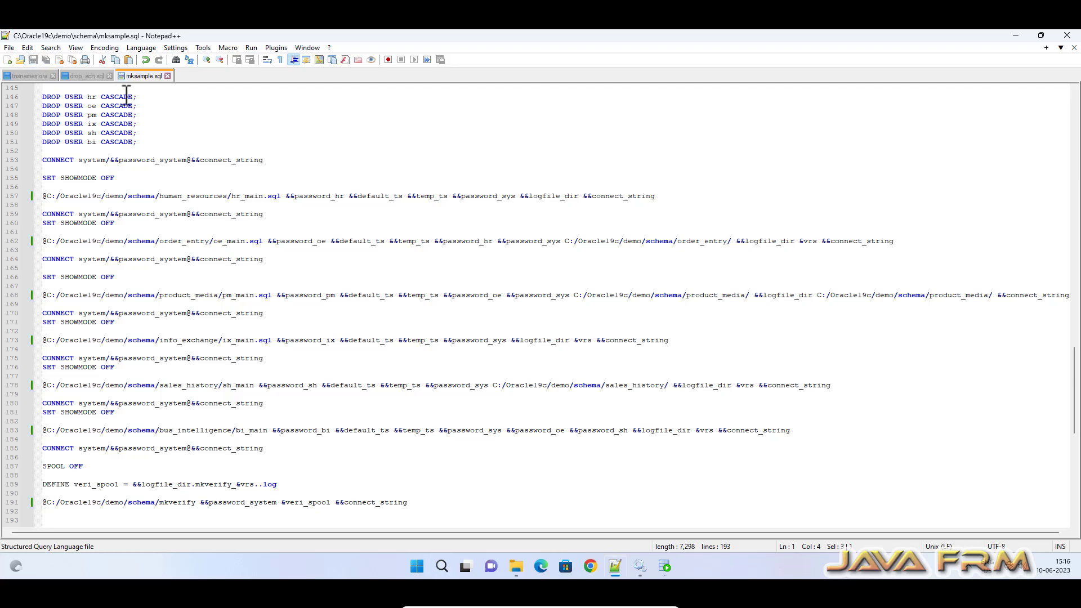
mouse_move(491, 409)
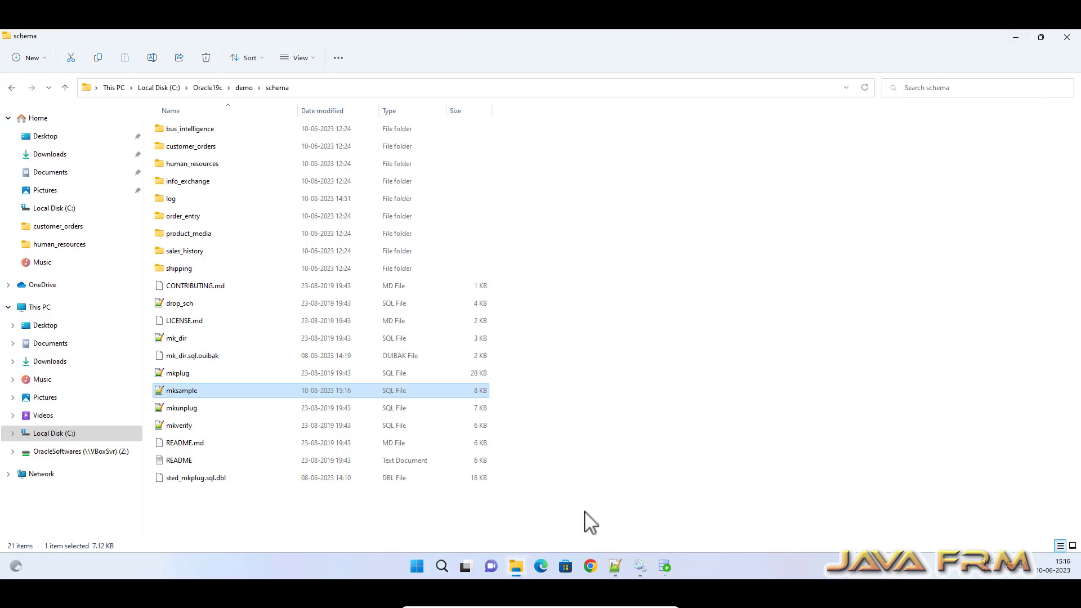
- Launch SQL*Plus maximized and connect as sys@orclpdb as sysdba
click(417, 566)
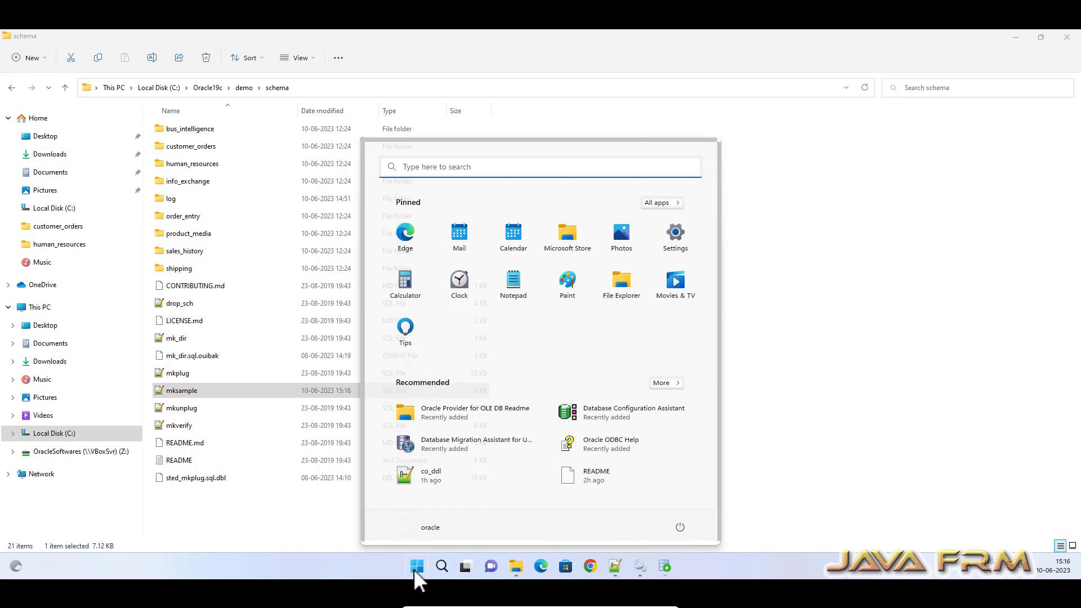
text(sql)
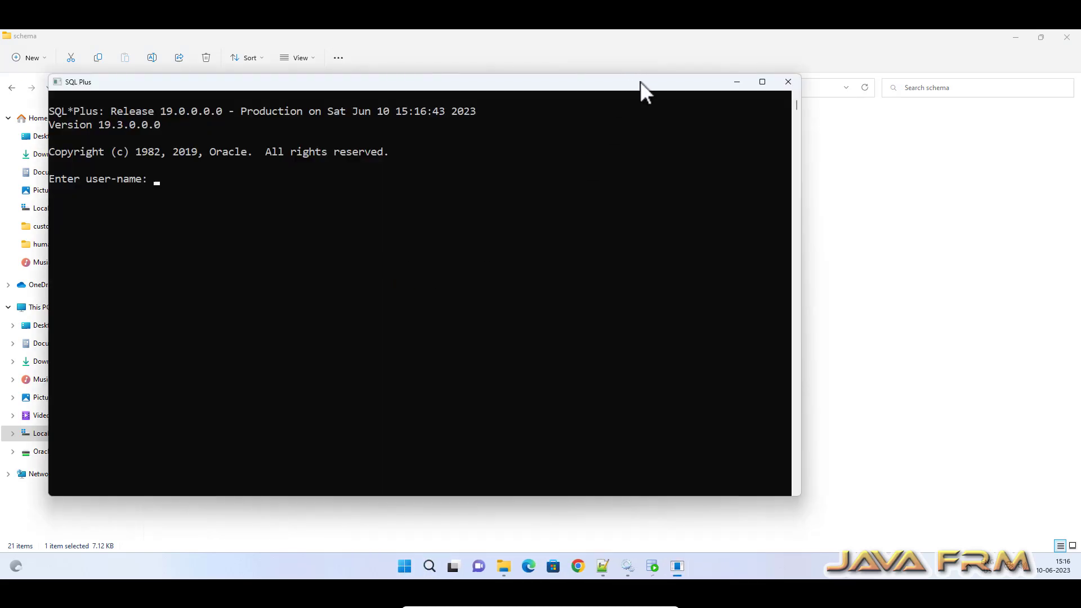
click(762, 81)
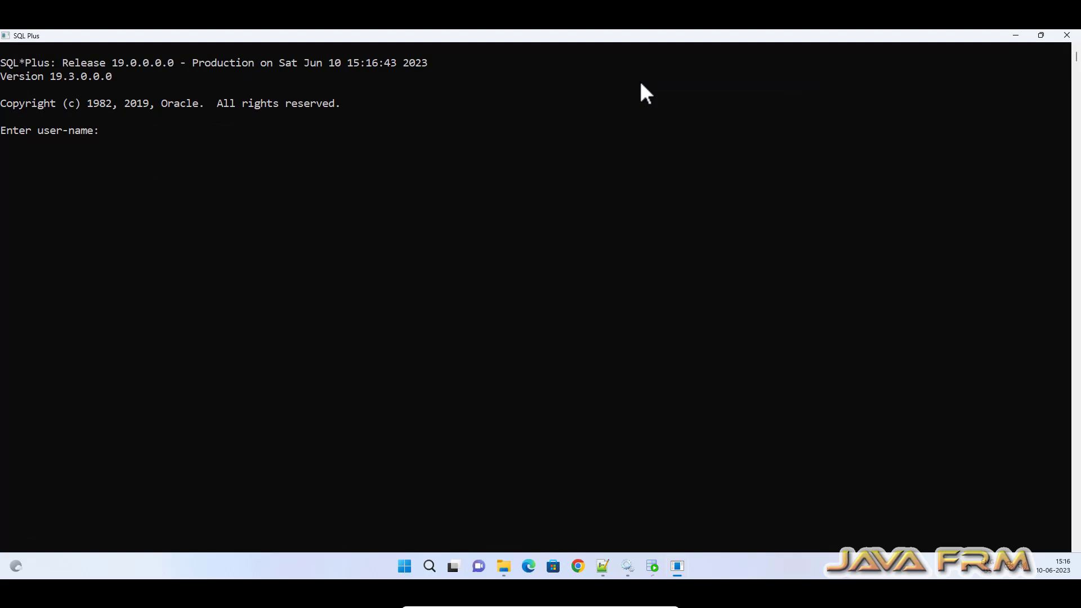
text(s)
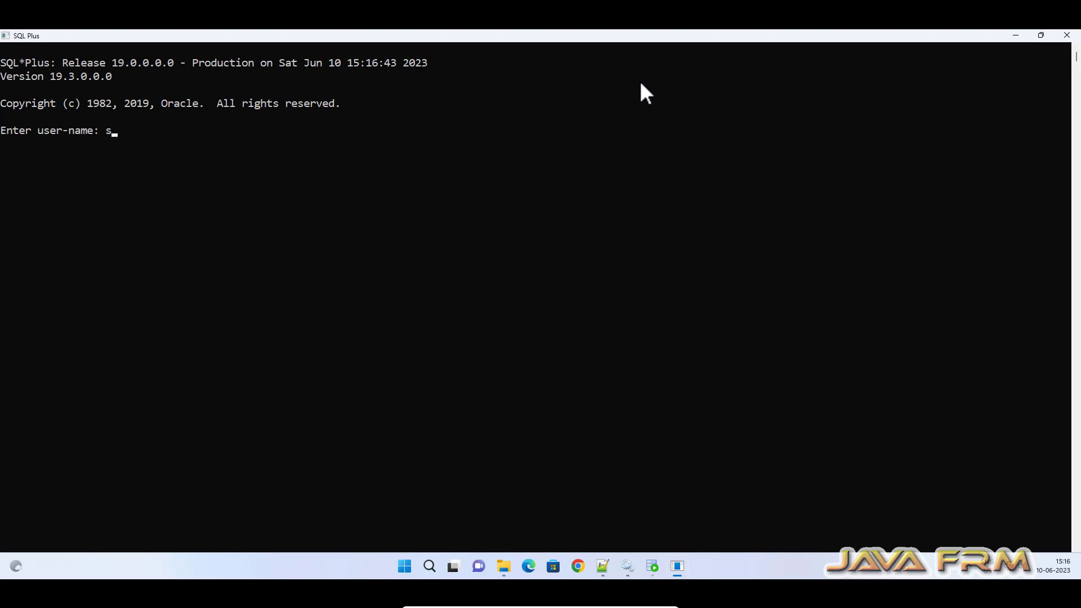
text(ys)
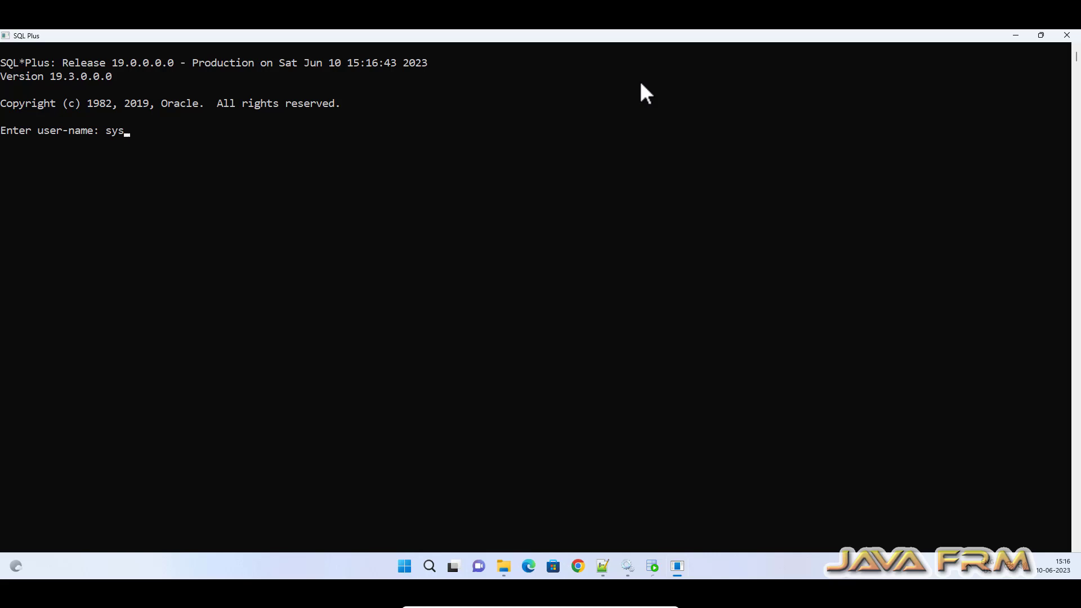
text(@orclpdb a)
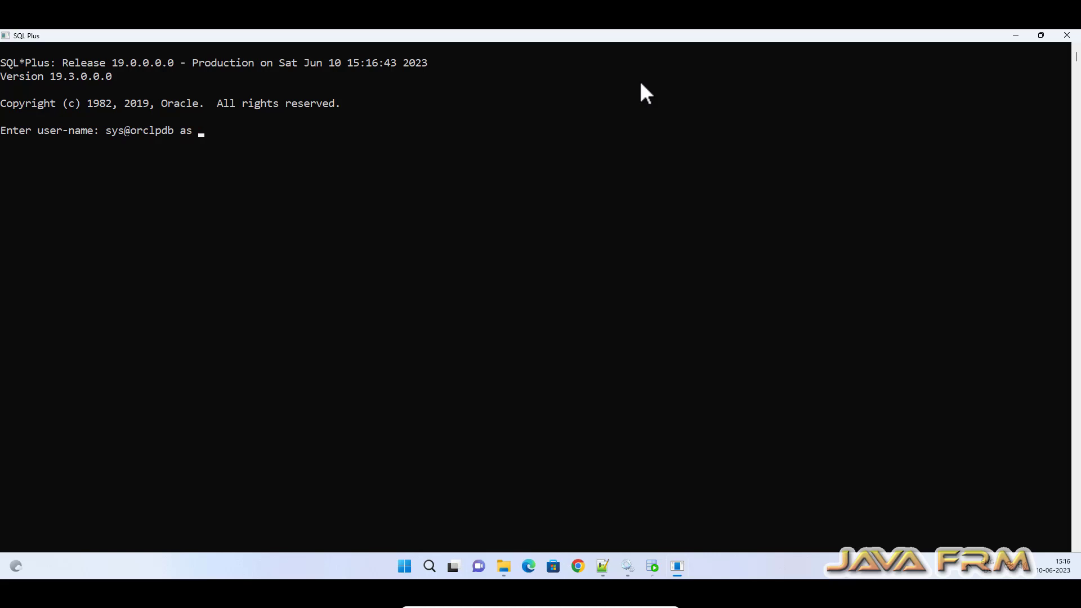
text(sysdba)
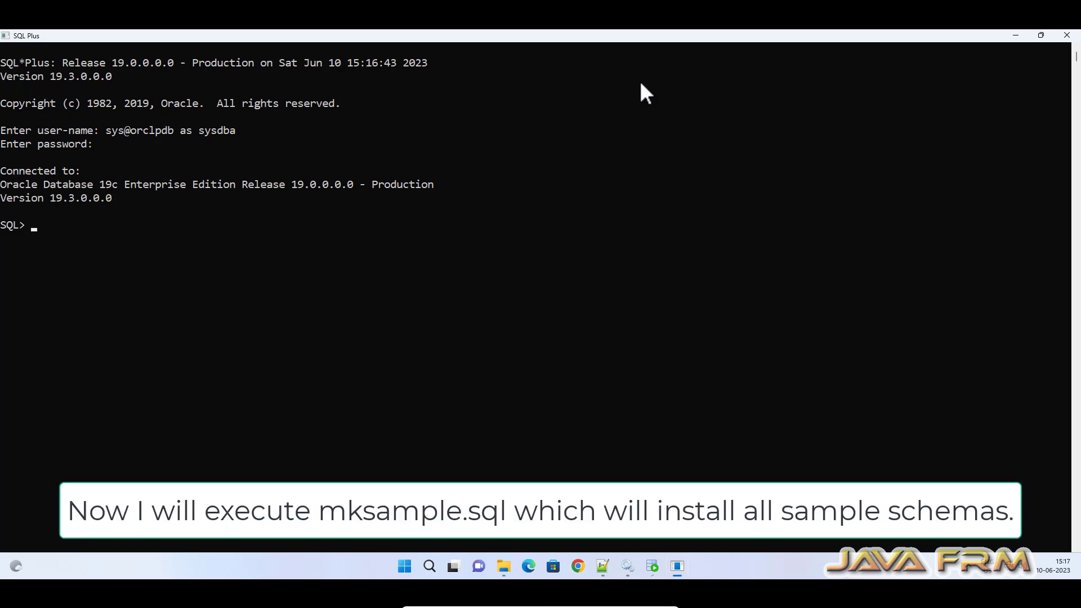
- Begin an @ script call and copy the schema folder path from Explorer's address bar
text(@)
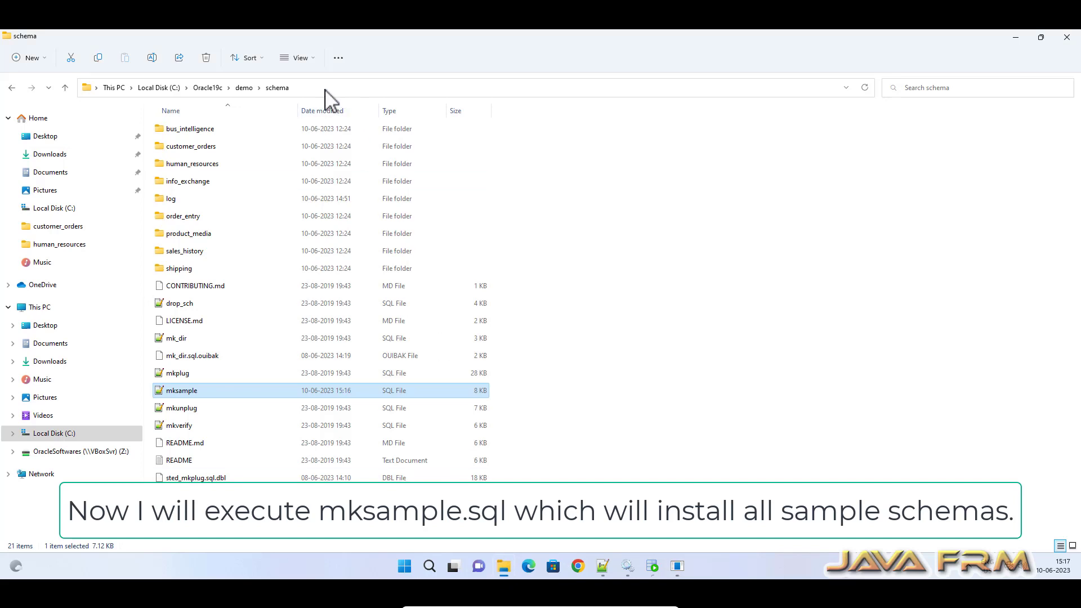
right_click(123, 87)
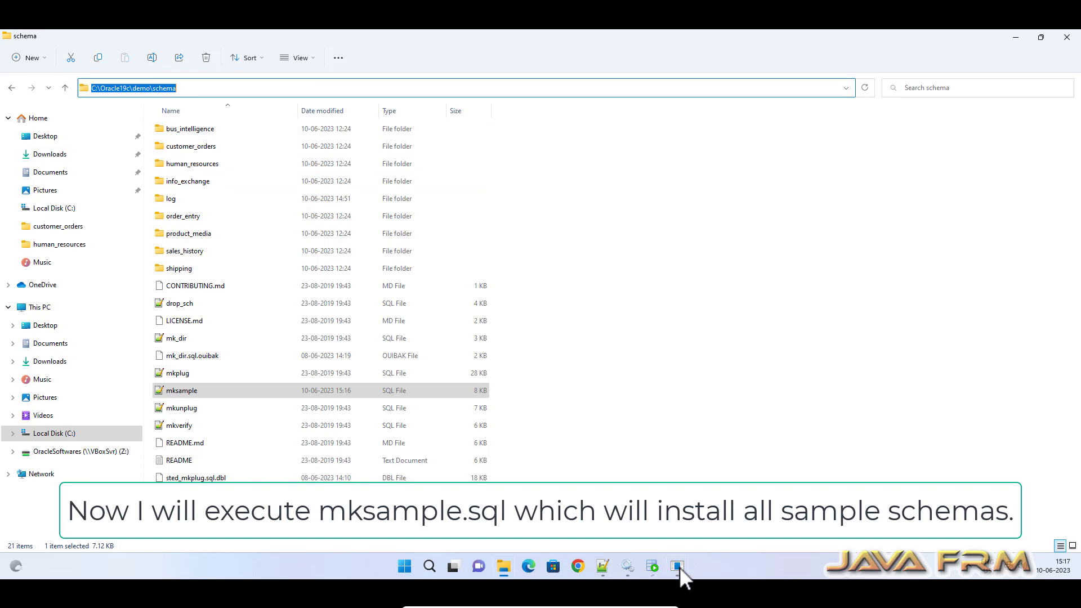
click(676, 566)
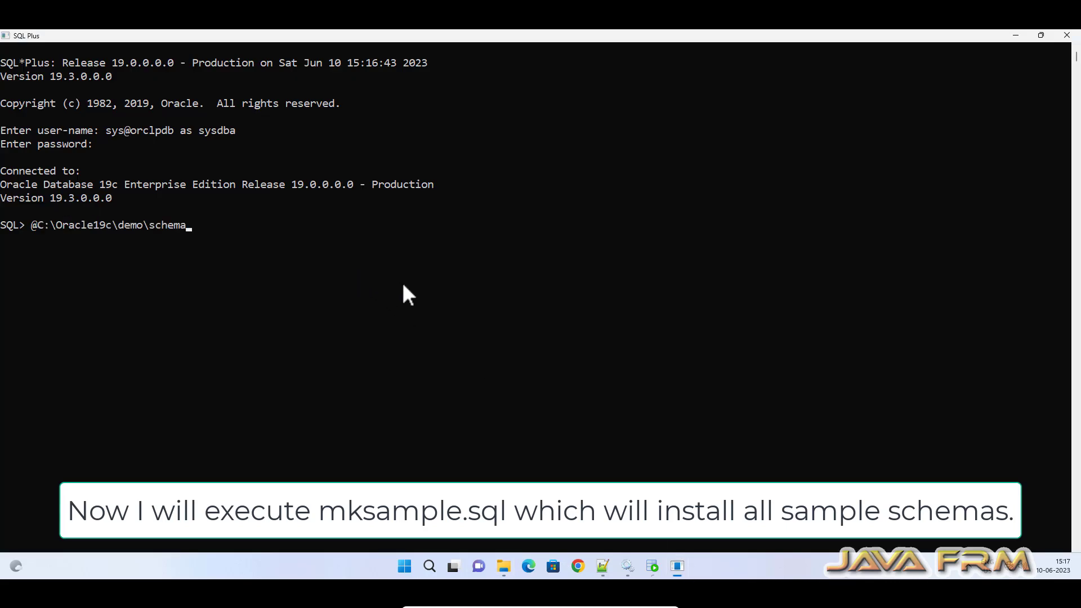
- Run @C:\Oracle19c\demo\schema\mksample.sql so it prompts for the SYSTEM password
text(\mk)
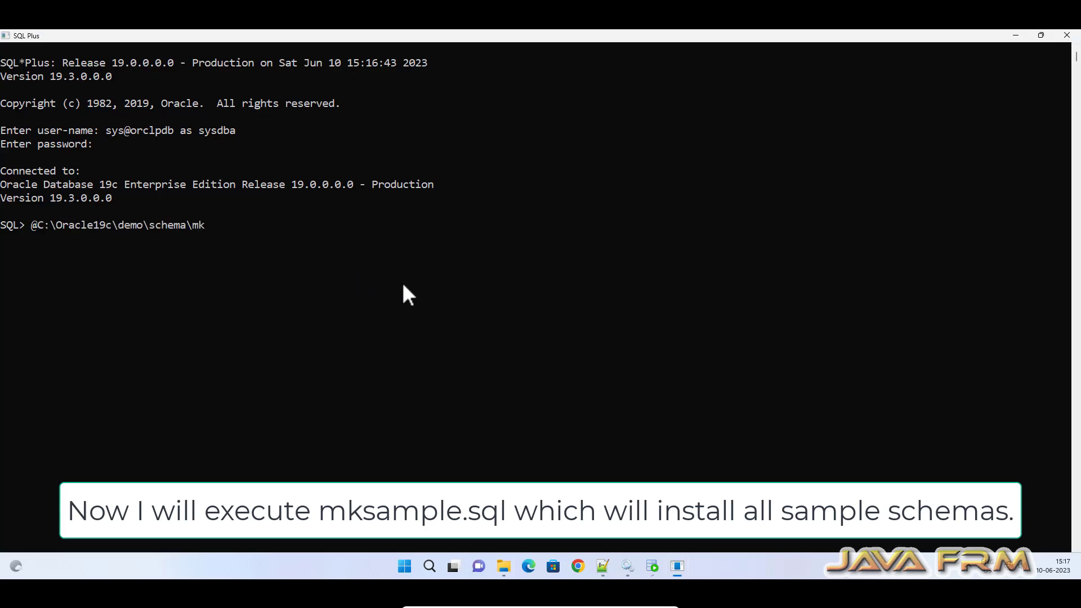
text(sample.sql)
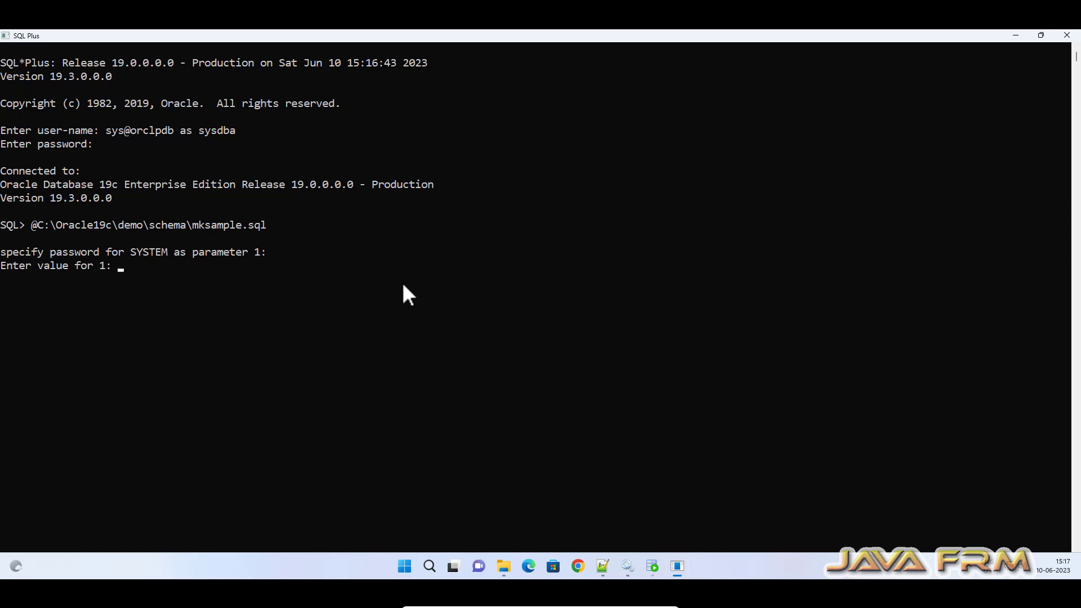
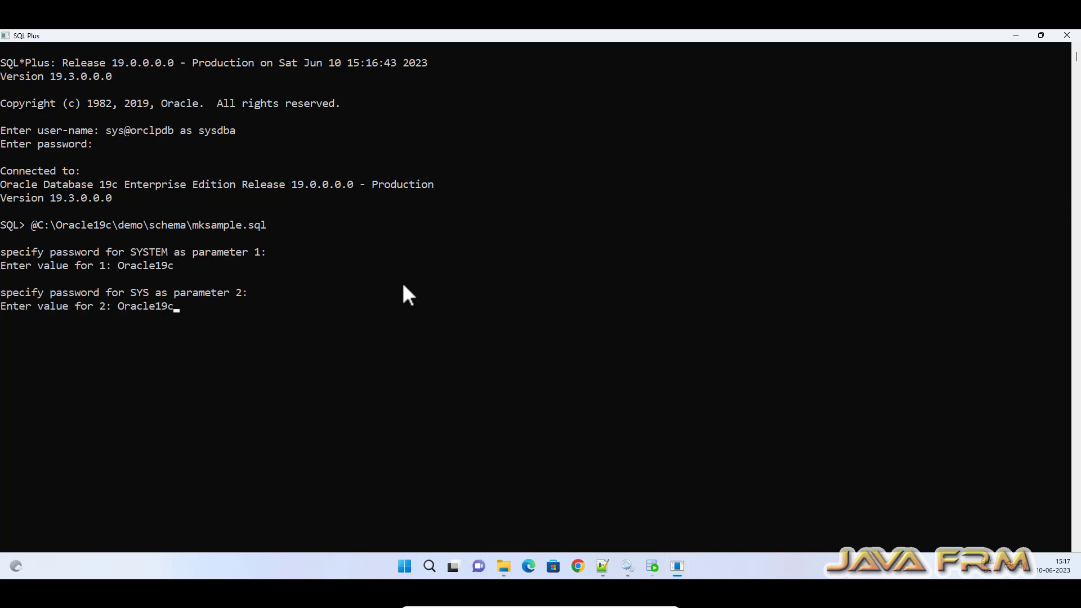
key(enter)
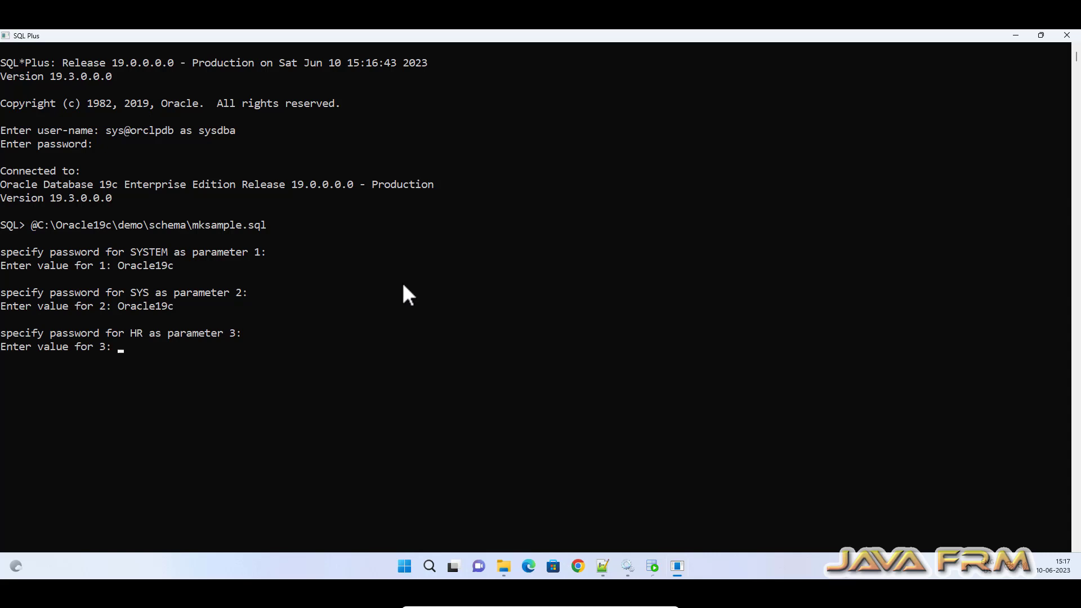
text(hr)
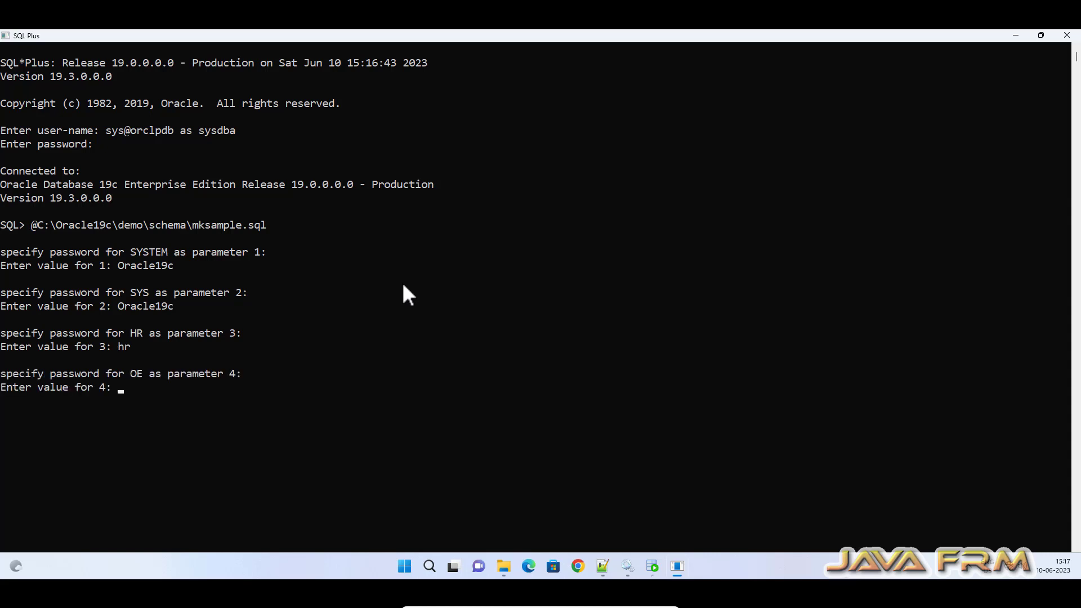
text(oe)
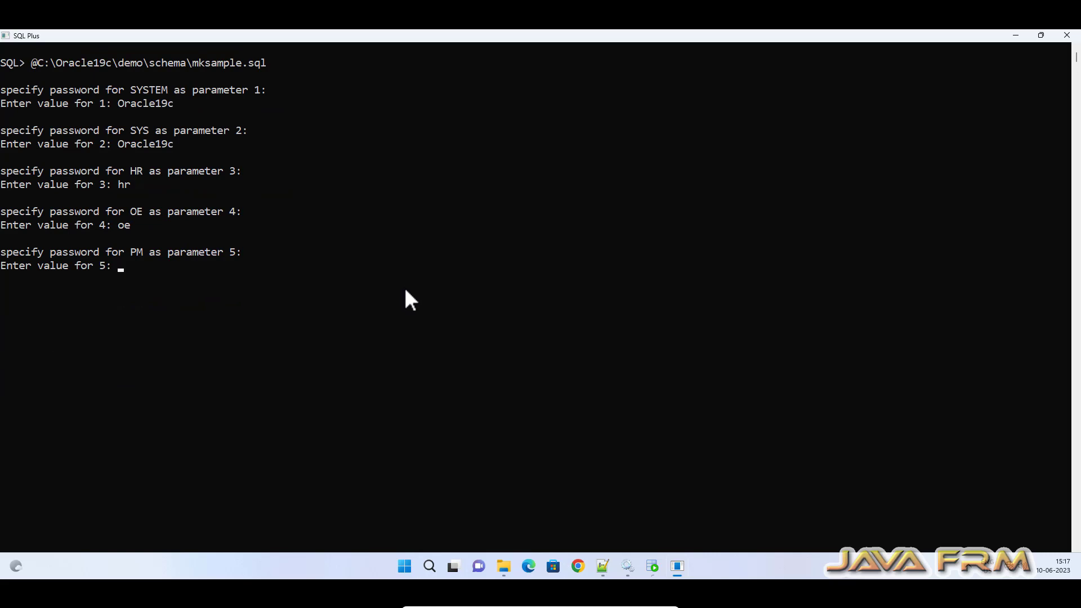
text(pm)
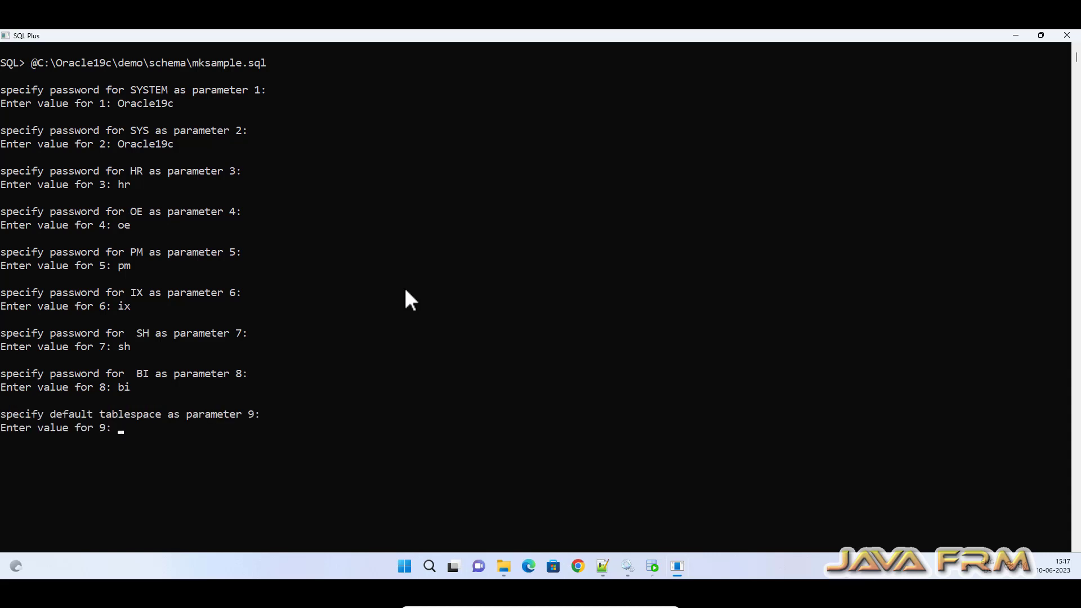
text(users)
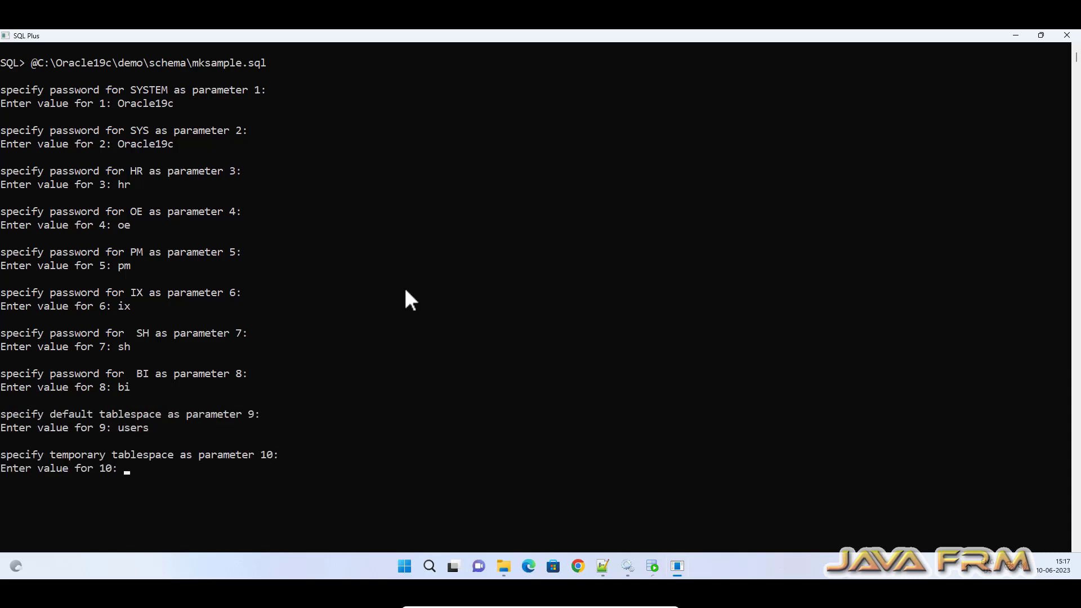
- Supply temp tablespace, log directory C:\Oracle19c\demo\schema\log\ and connect string orclpdb
text(temp)
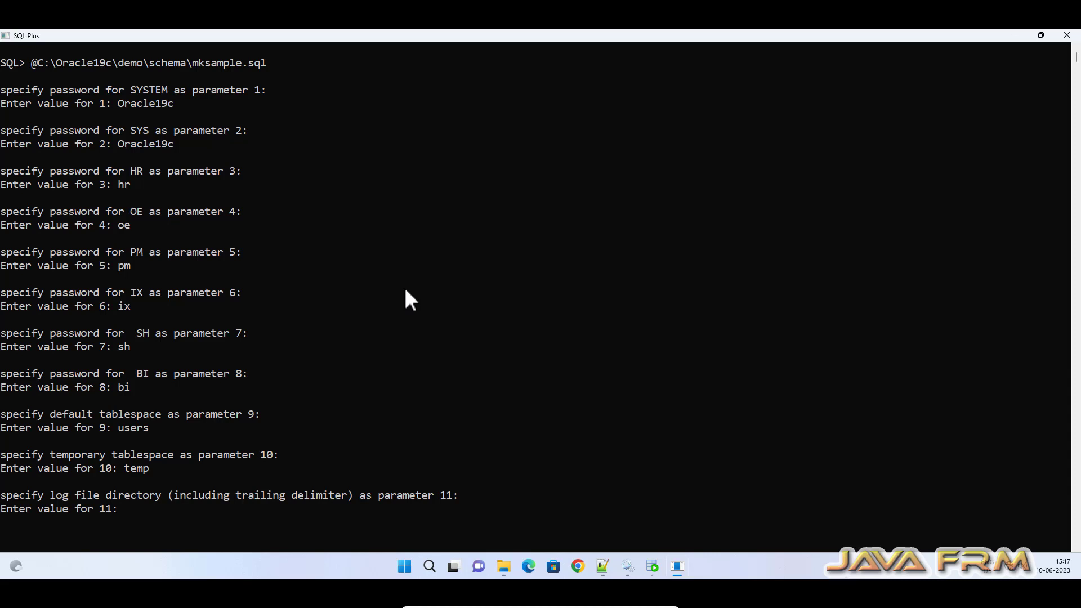
text(C:\Oracle19c\demo\schema)
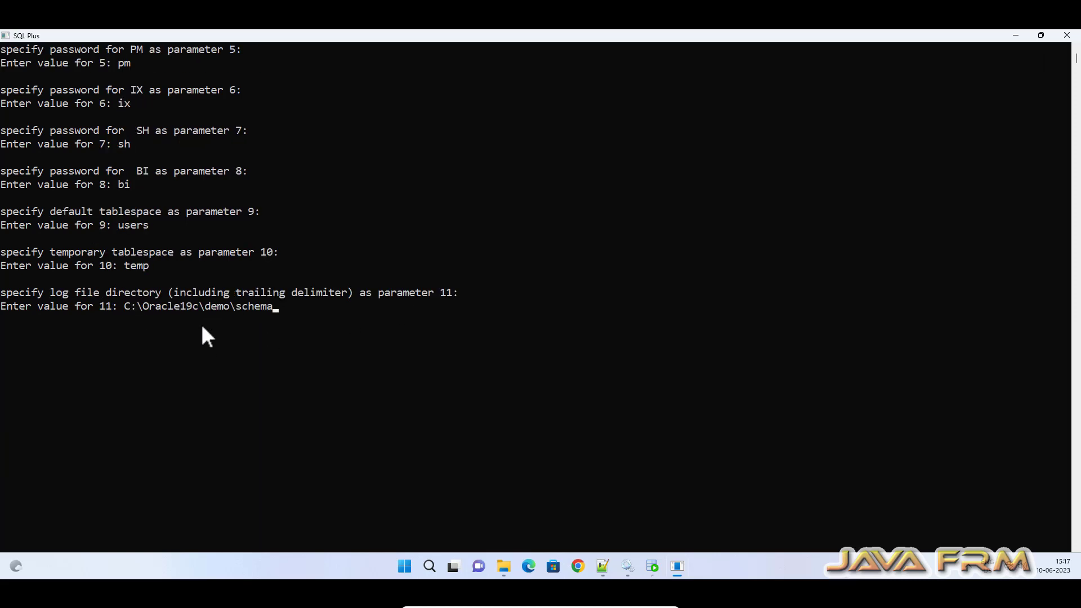
mouse_move(586, 408)
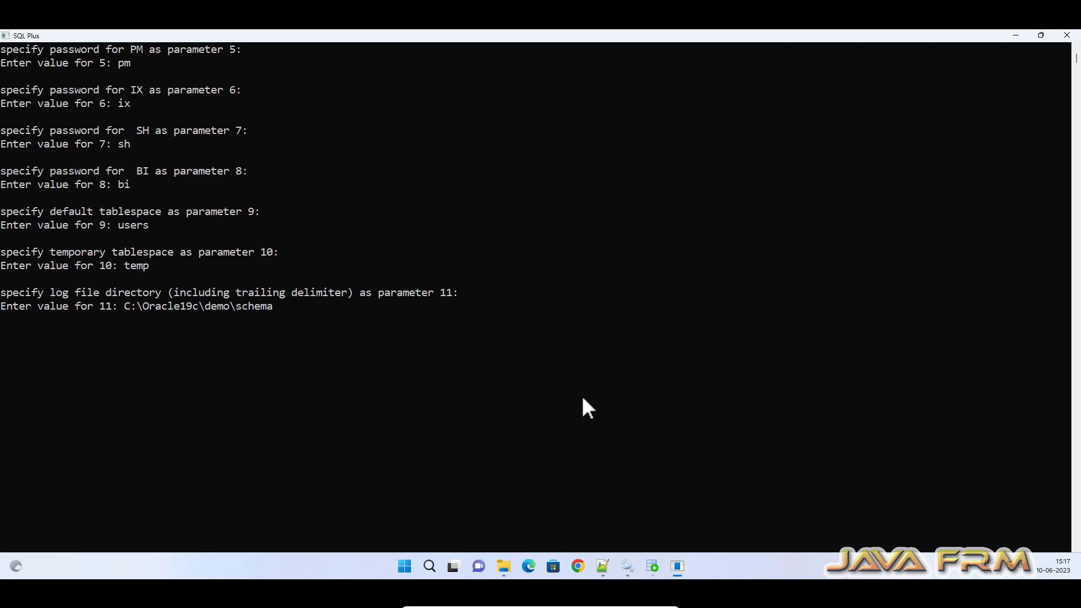
text(\)
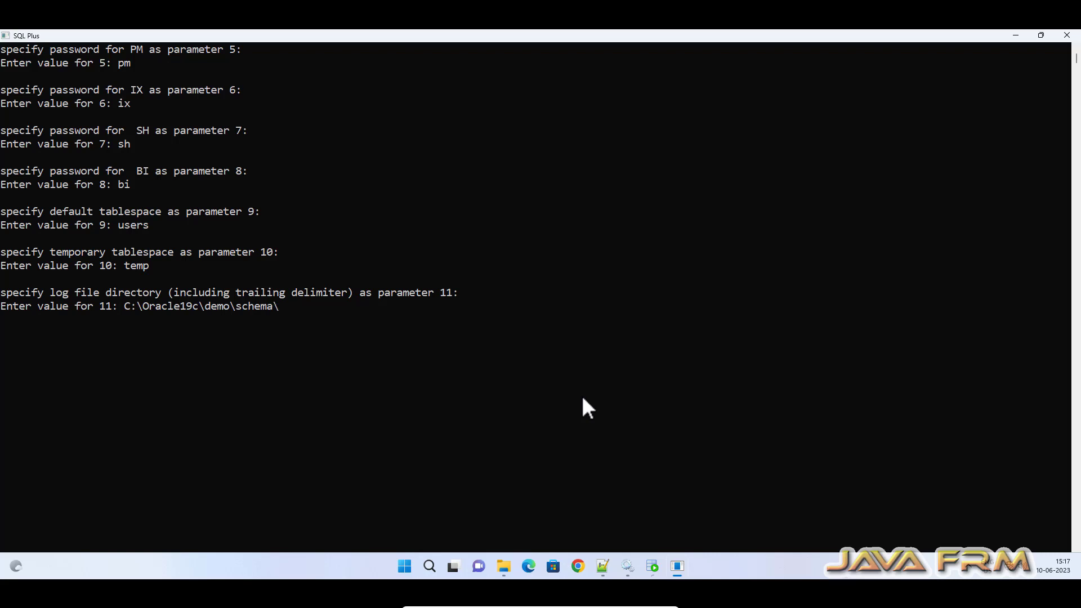
text(log)
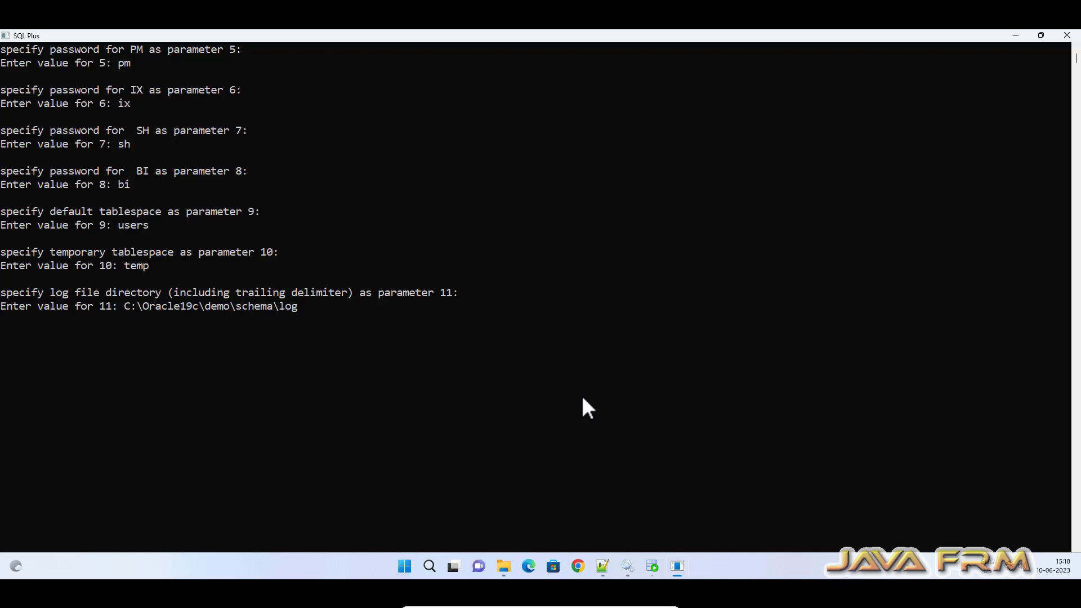
text(\)
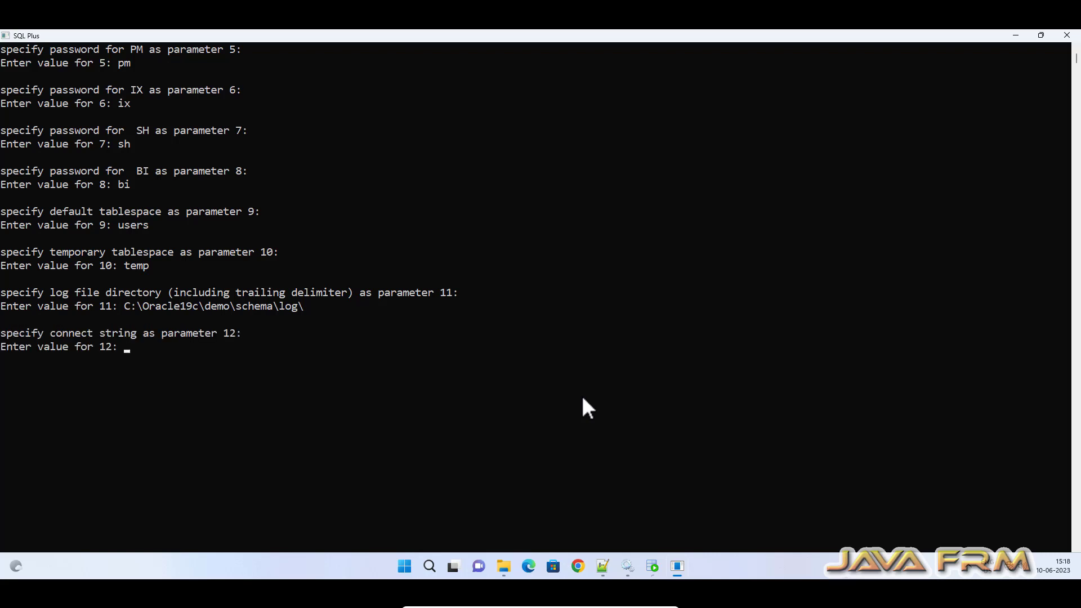
text(o)
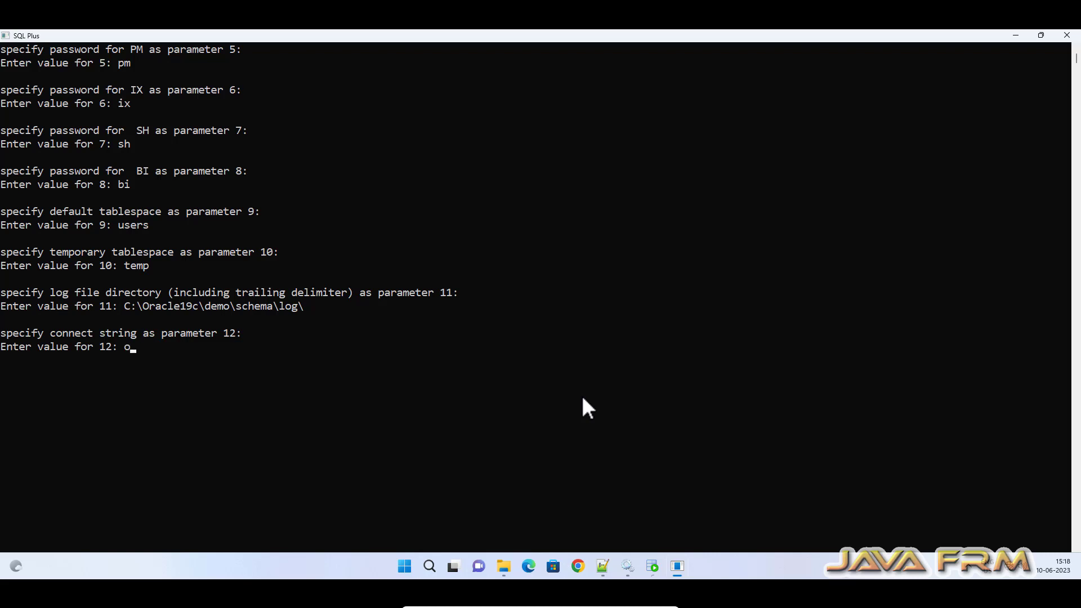
text(rclpdb)
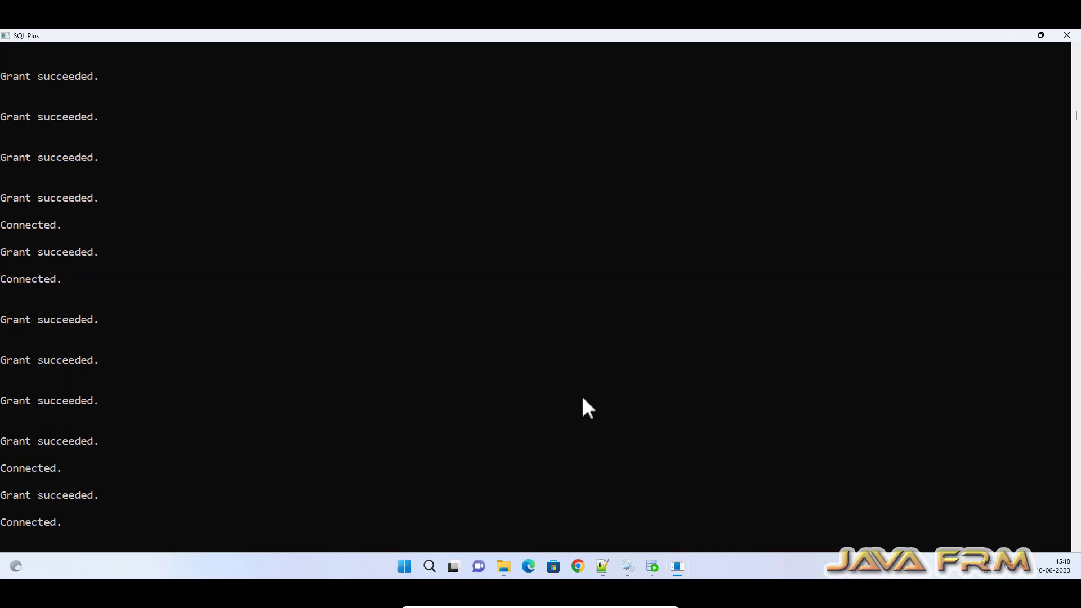
- Watch the script grant privileges and SQL*Loader load TIMES (1826 rows) and CHANNELS (5 rows)
scroll(down, 3)
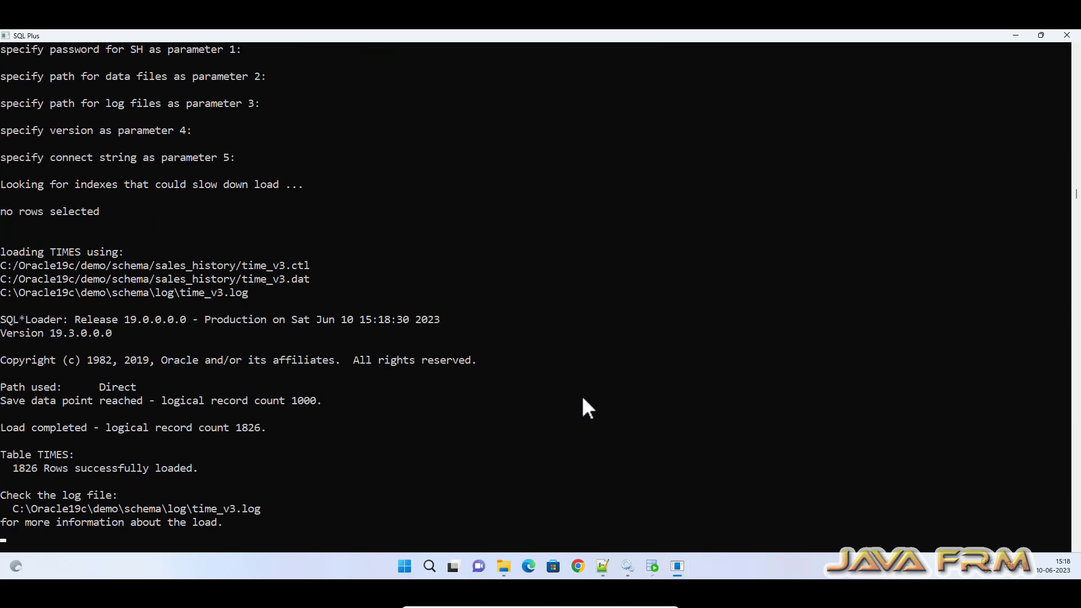
scroll(down, 3)
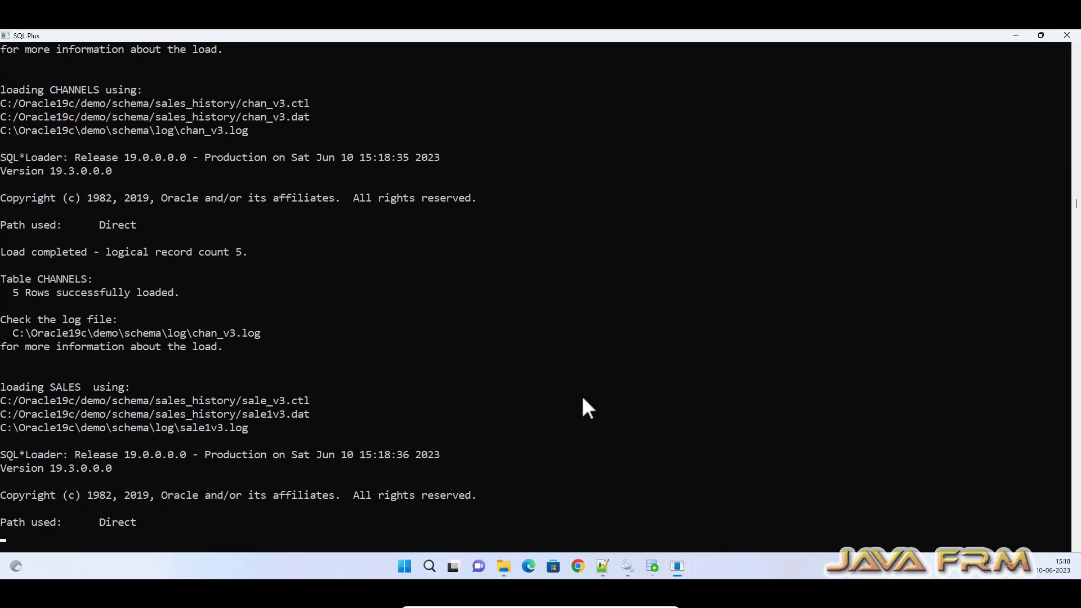
scroll(down, 3)
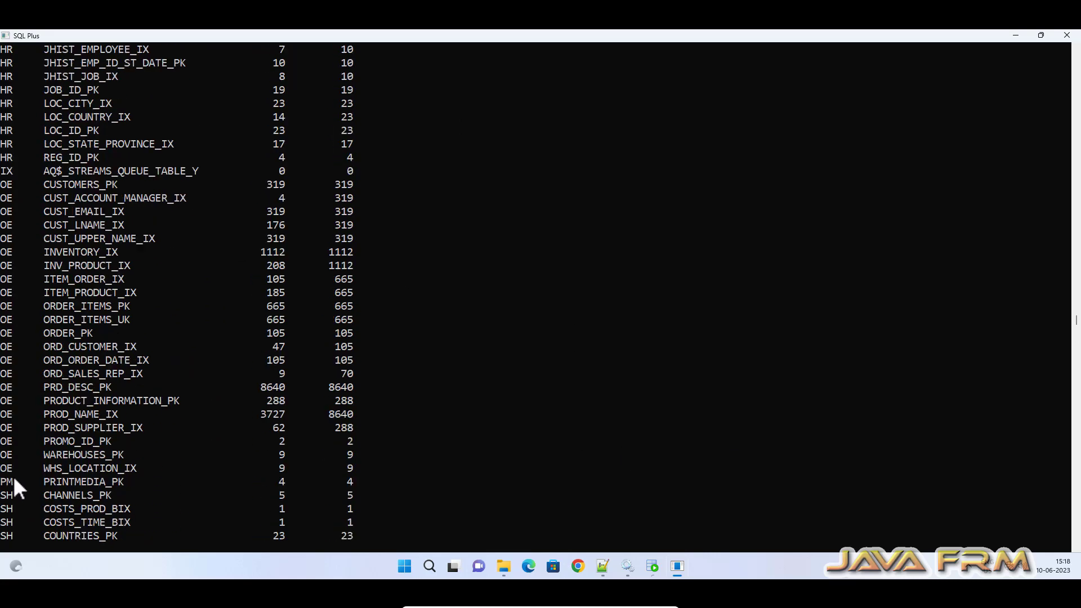
- Scroll through the mksample verification report for the HR, OE, PM and SH schemas
scroll(down, 3)
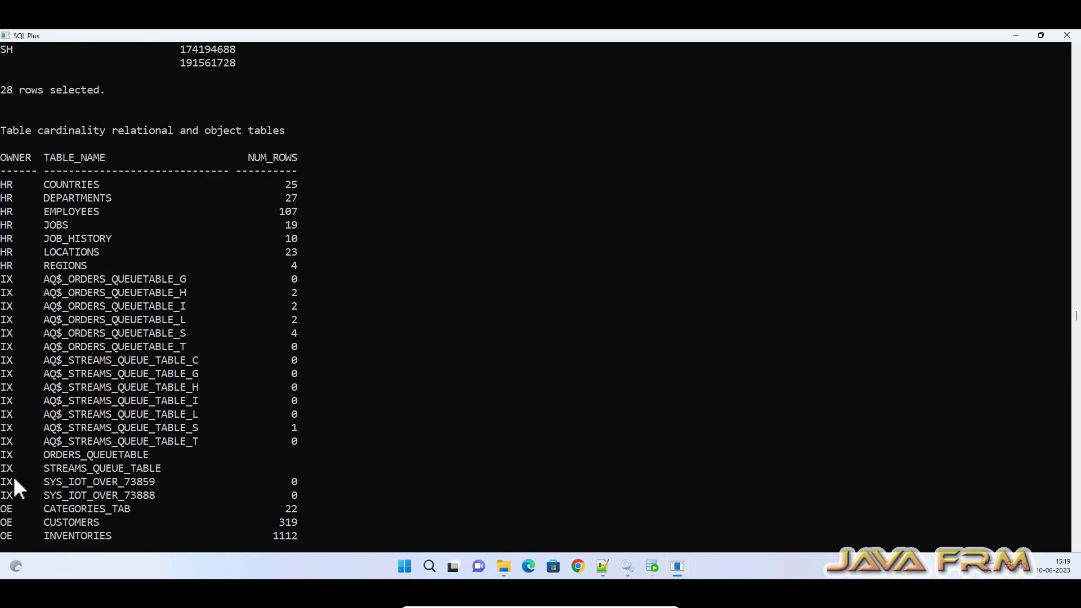
scroll(down, 3)
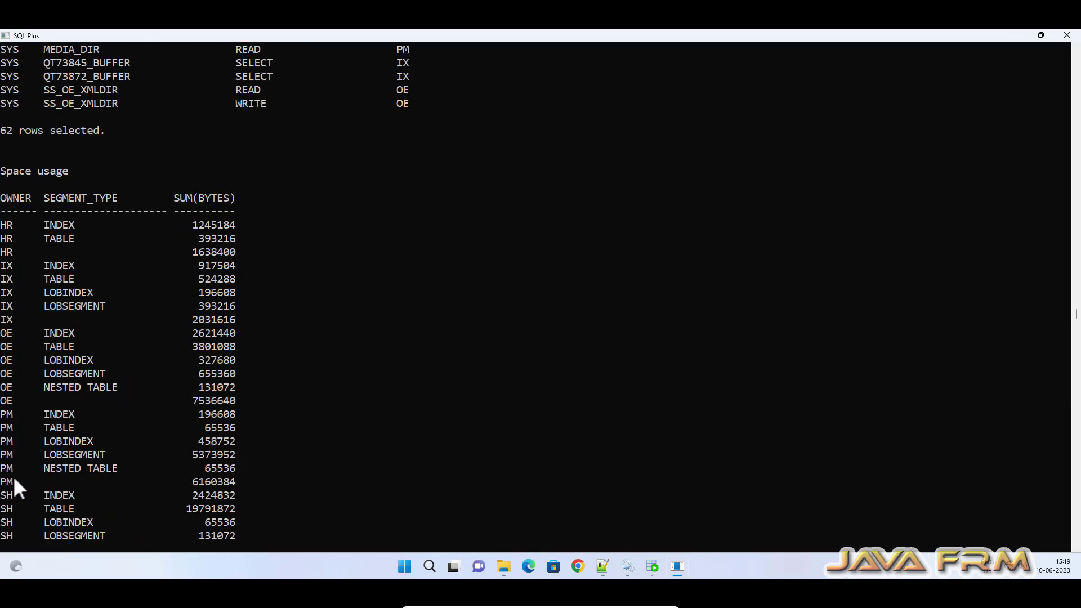
scroll(down, 3)
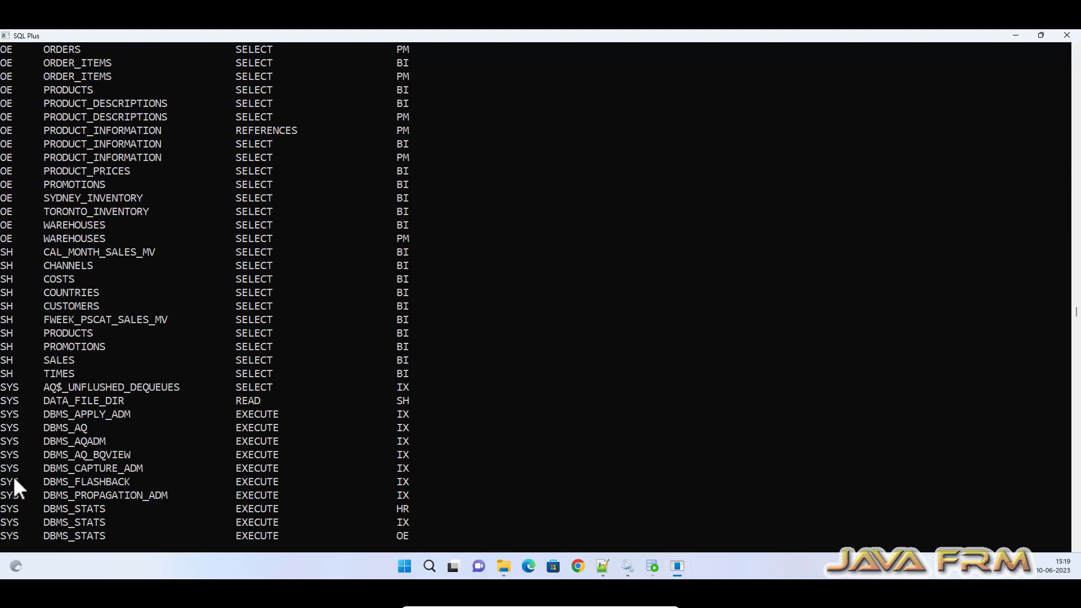
scroll(down, 3)
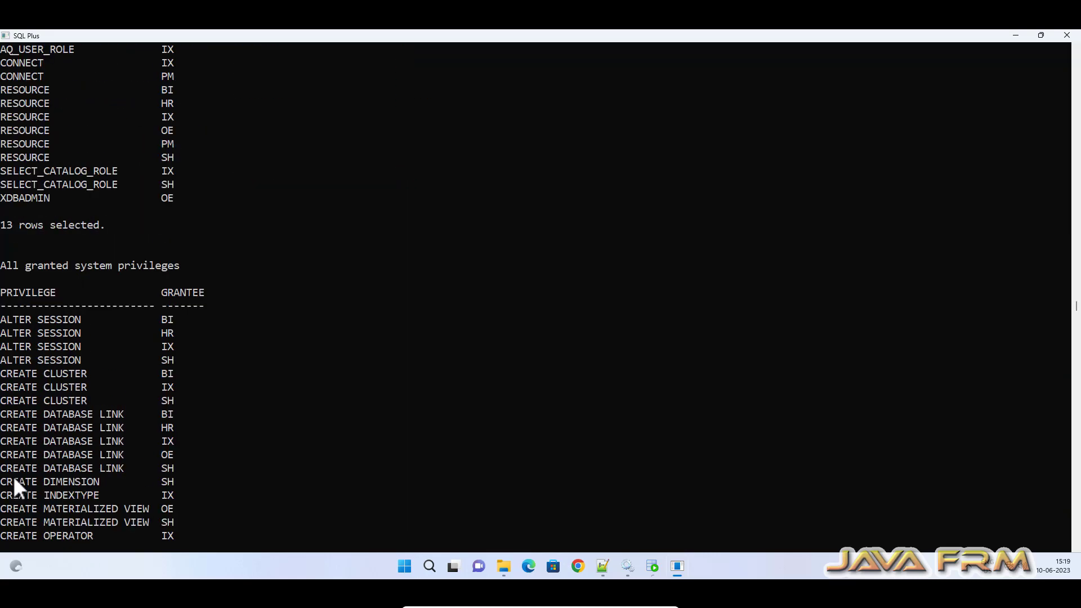
scroll(down, 3)
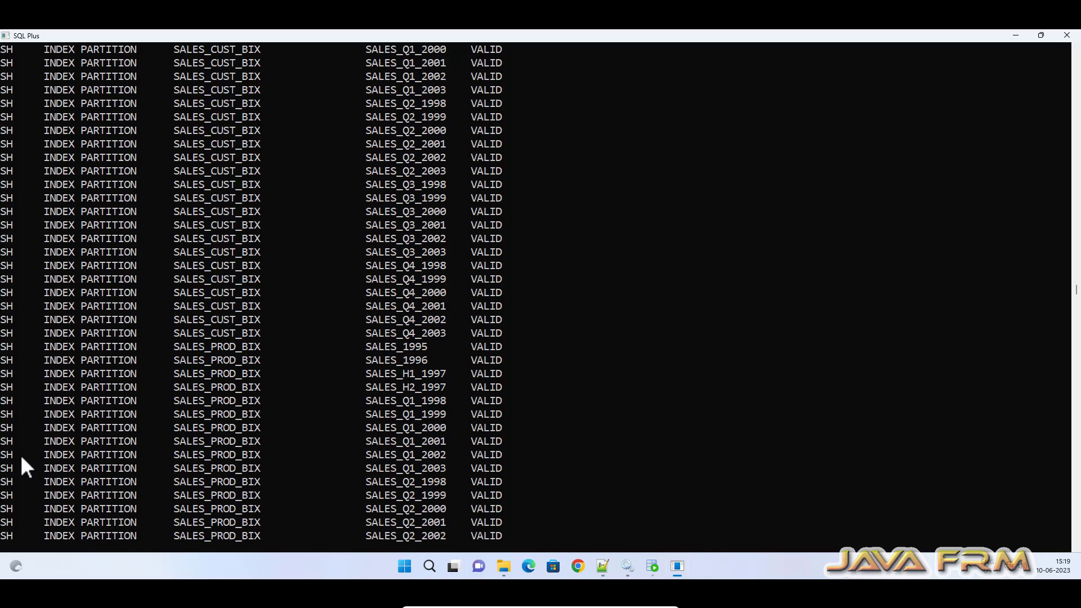
scroll(down, 3)
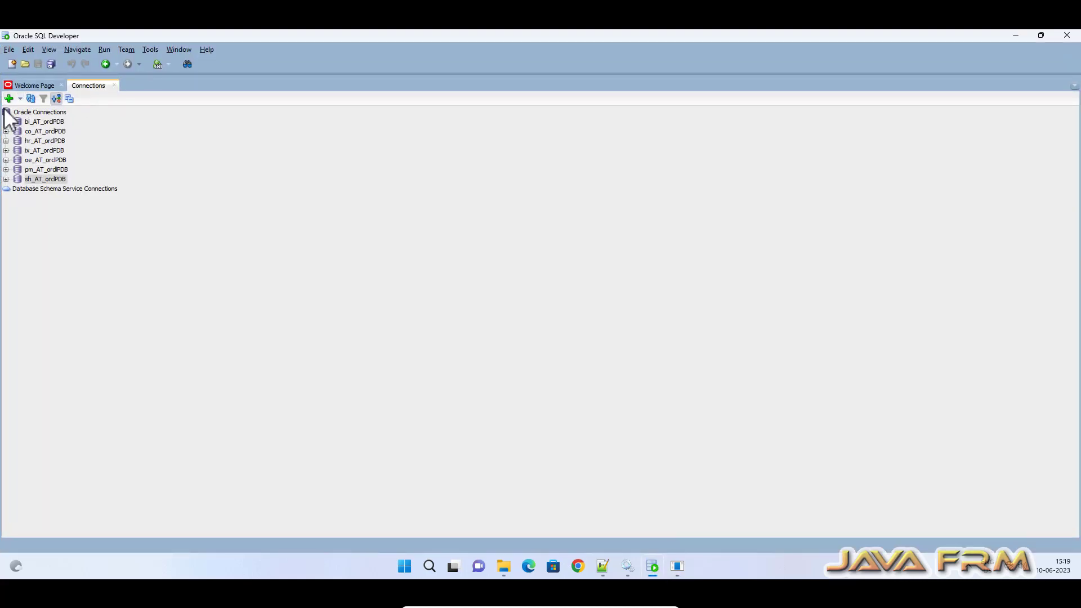
- Connect to bi_AT_orclPDB, supplying the bi password in the Connection Information dialog
double_click(44, 122)
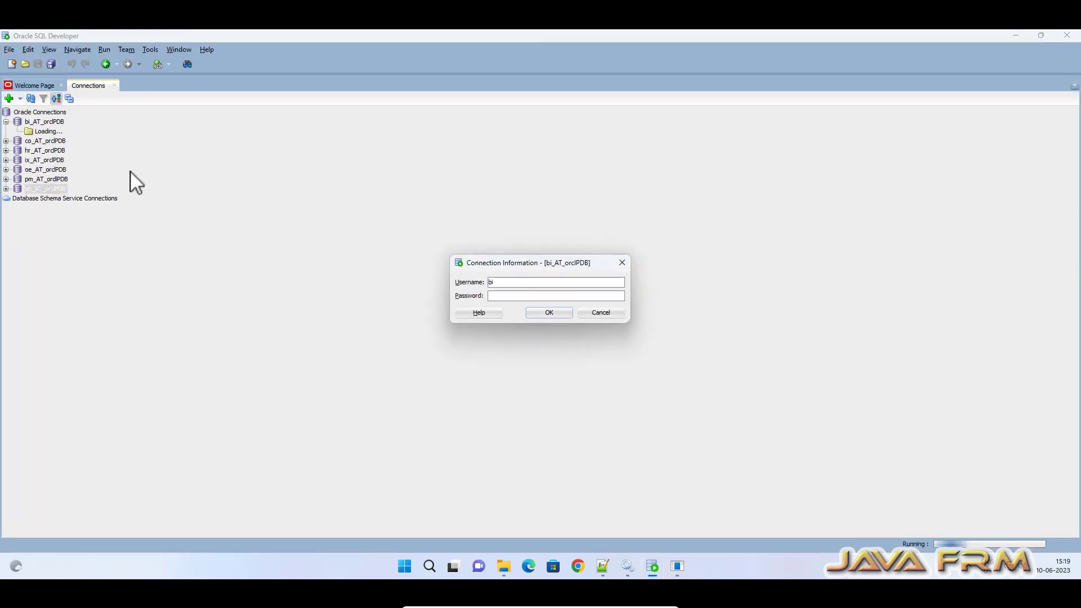
text(password)
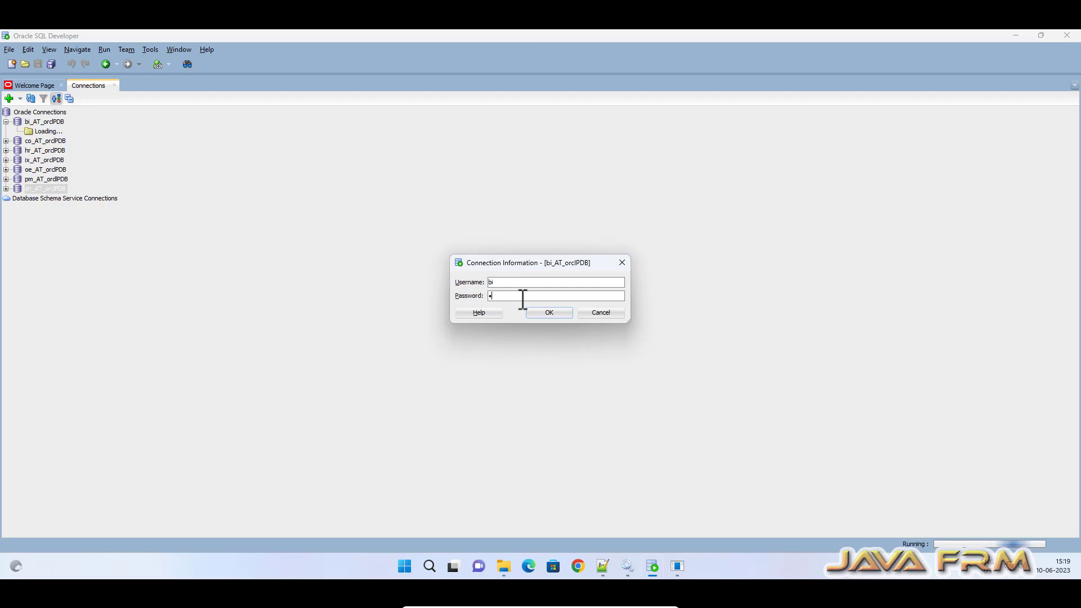
click(548, 312)
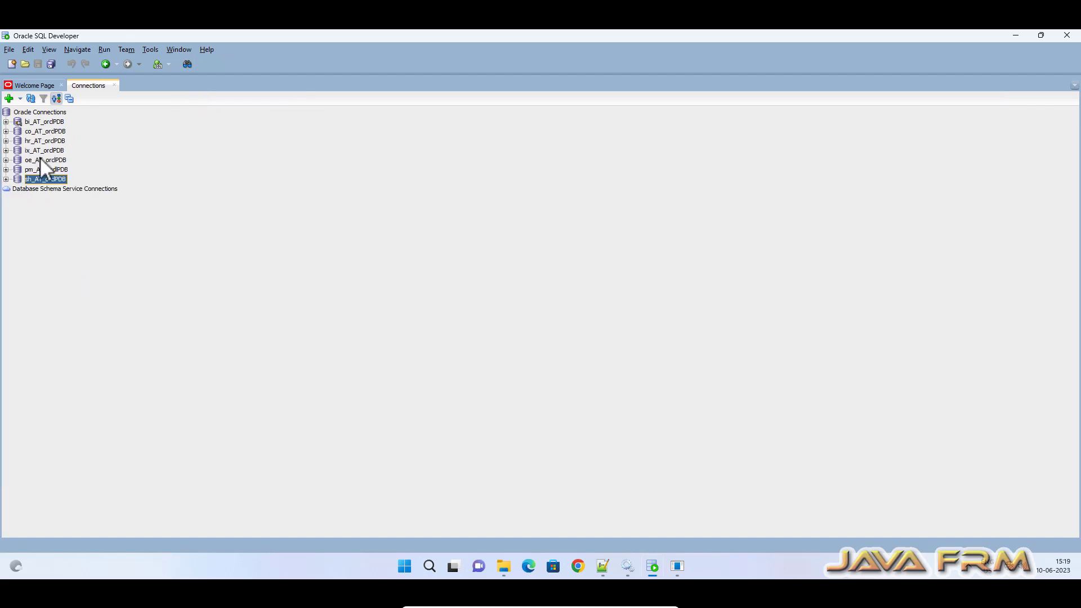
- Connect as sh and expand its Tables to show CHANNELS, COSTS, SALES and TIMES
double_click(44, 179)
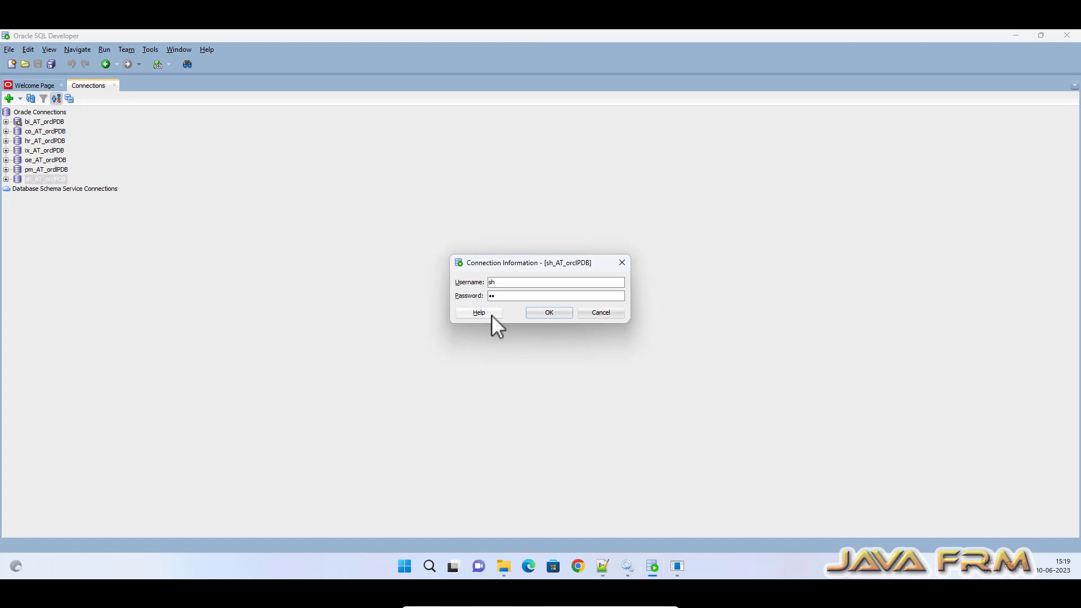
click(548, 313)
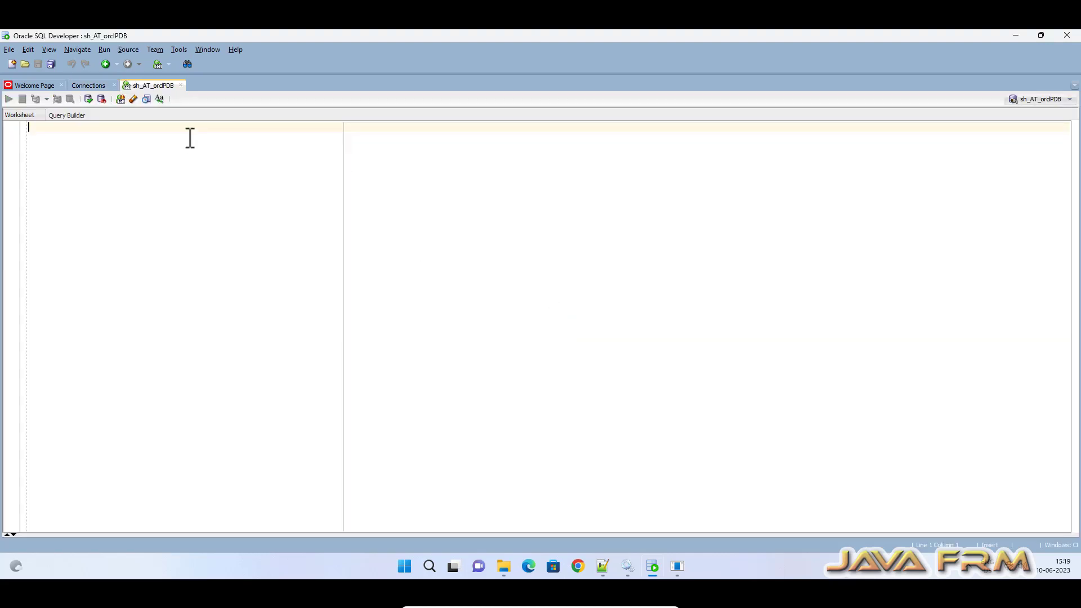
click(88, 85)
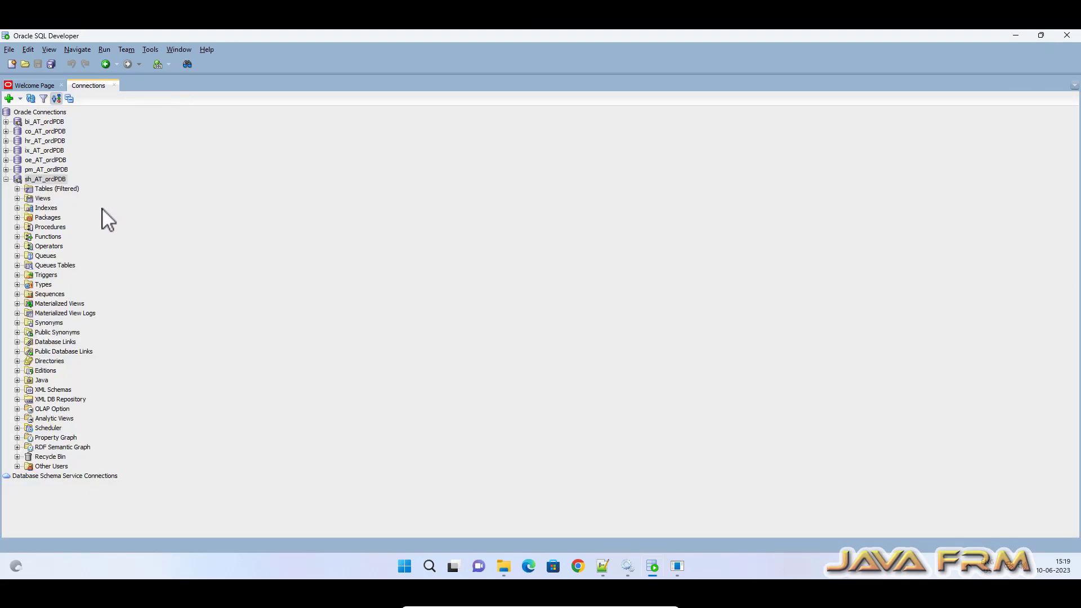
click(21, 188)
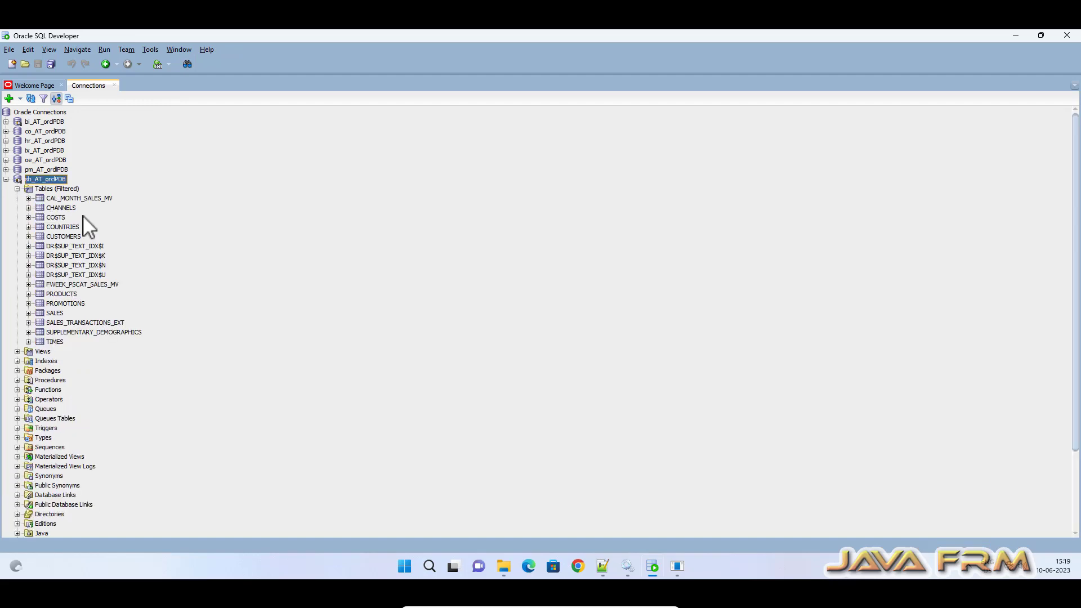
click(6, 179)
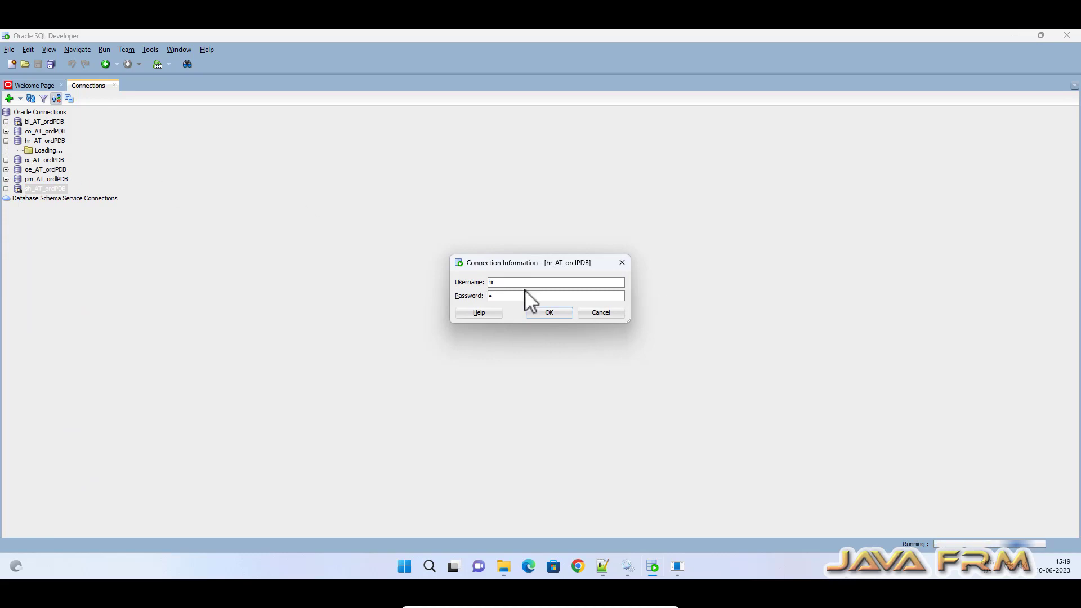
- Log in as hr, view HR tables like EMPLOYEES, then collapse the hr connection tree
click(547, 312)
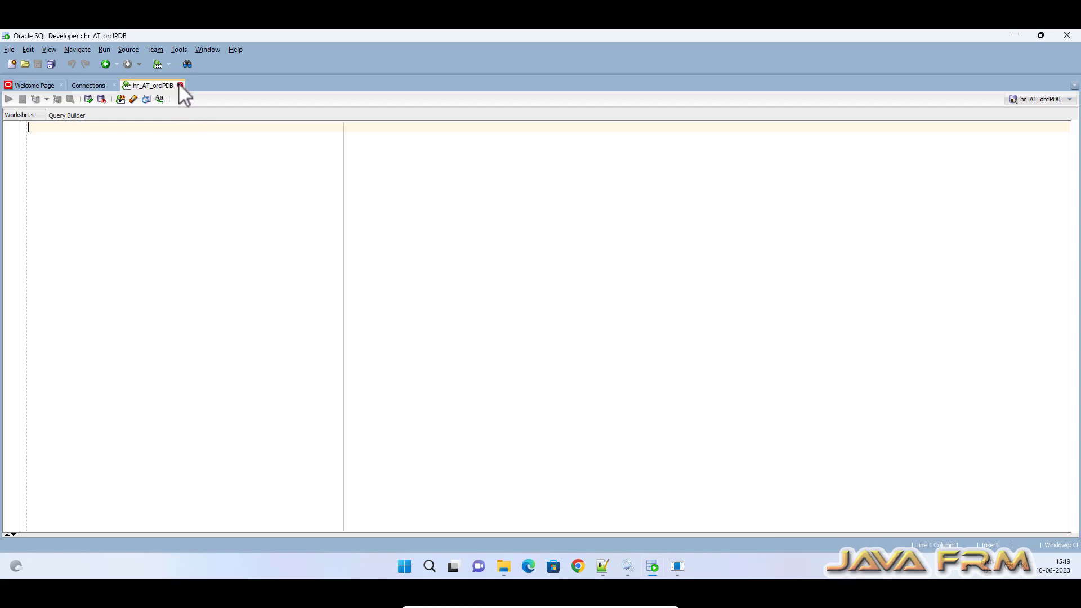
click(181, 85)
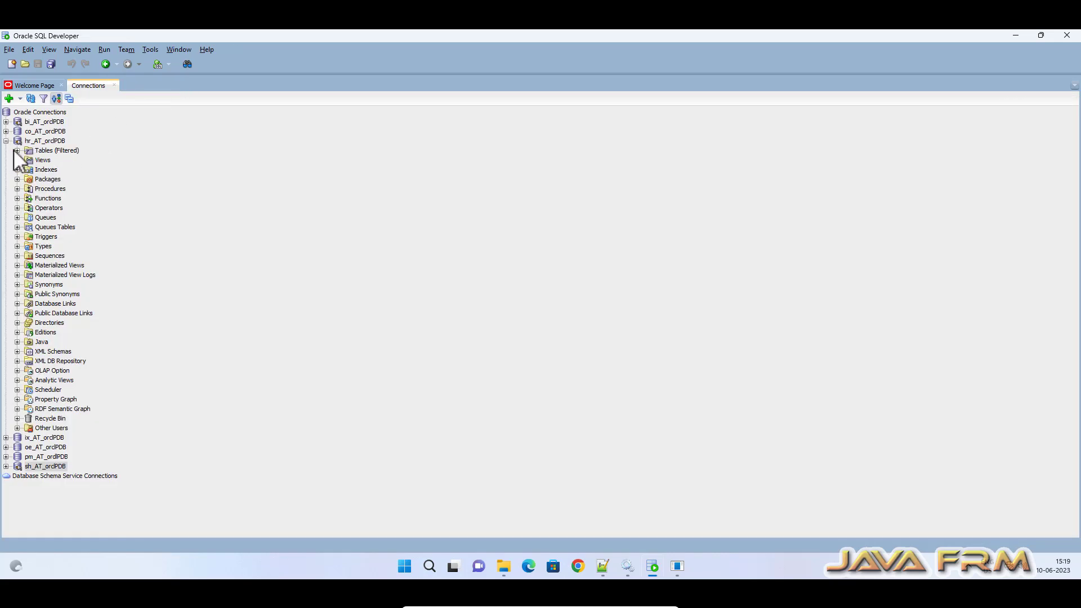
click(17, 150)
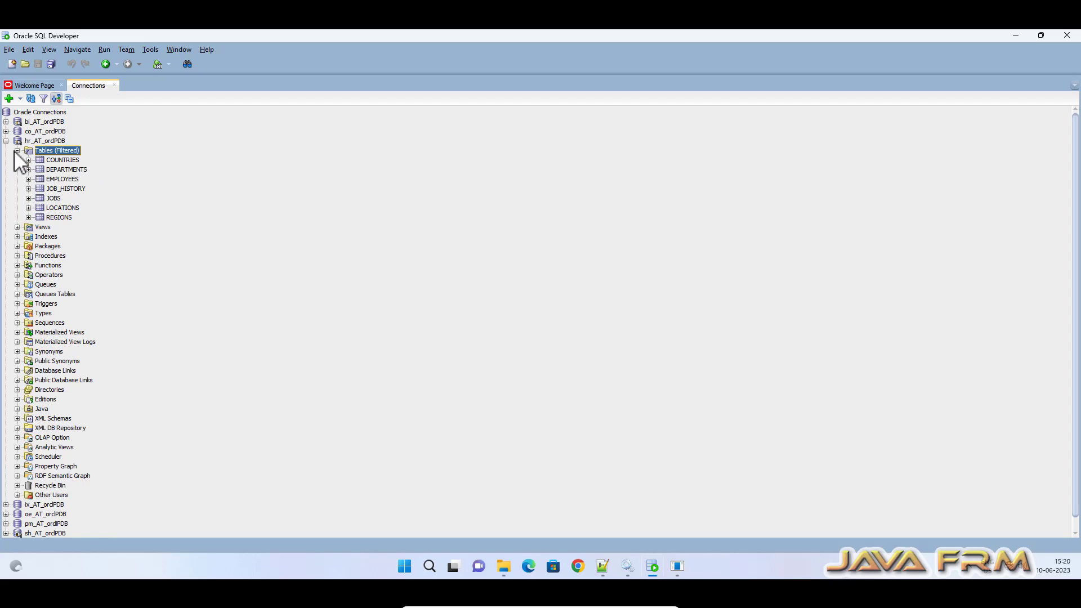
click(16, 151)
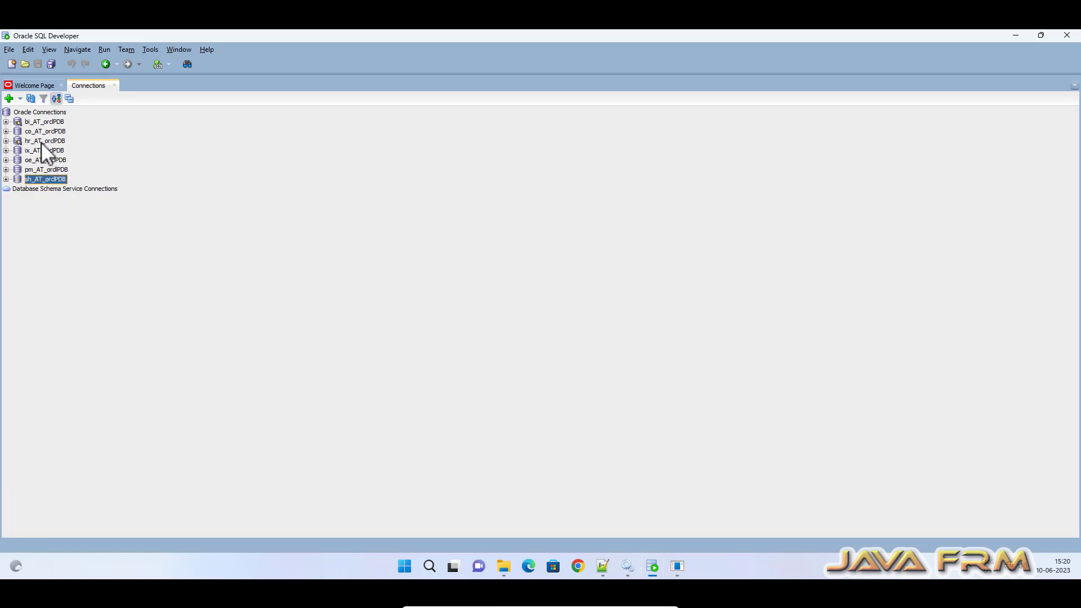
- Start SQL*Plus from the Windows search so it waits at the user-name prompt
right_click(39, 112)
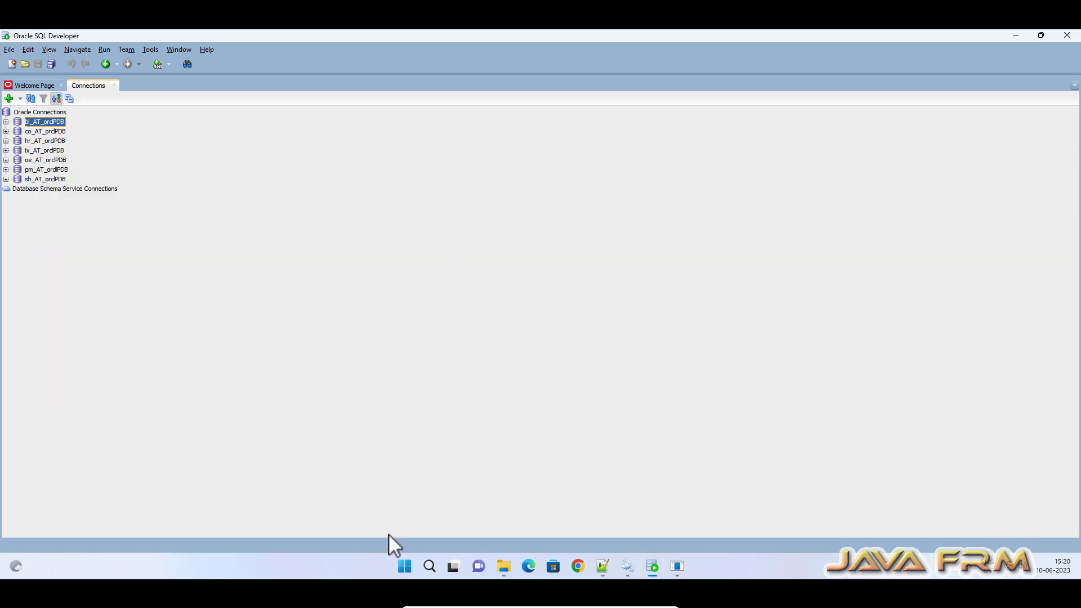
text(sq)
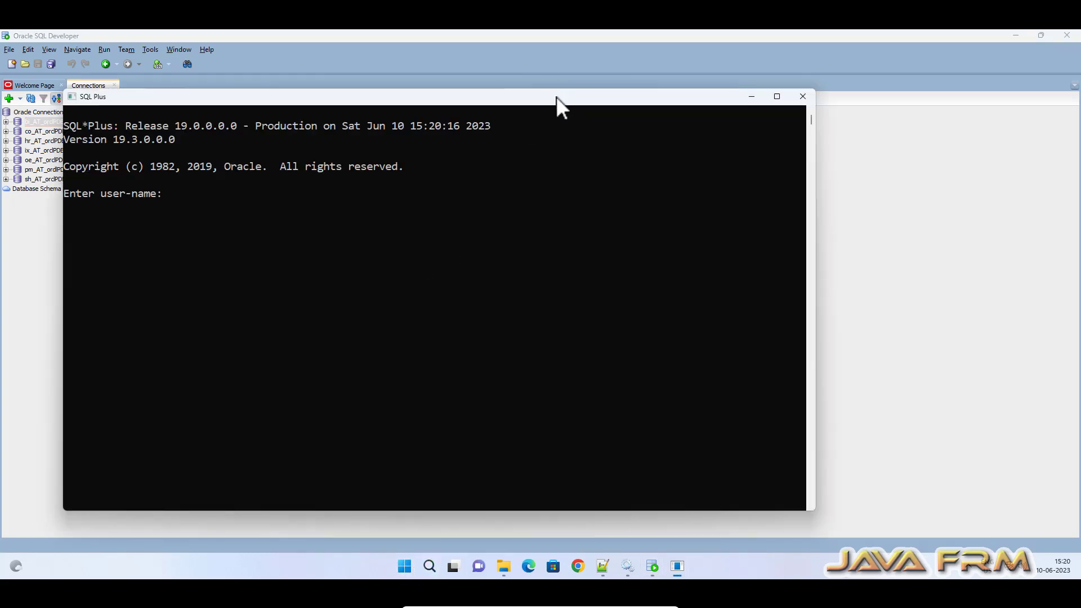
drag(558, 104, 662, 83)
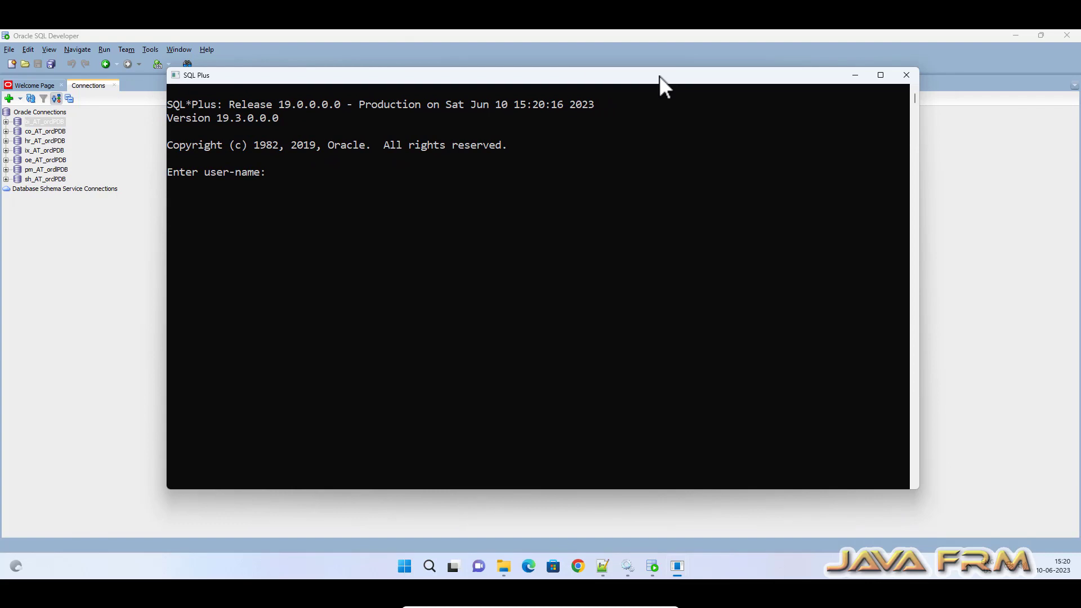
text(hr/)
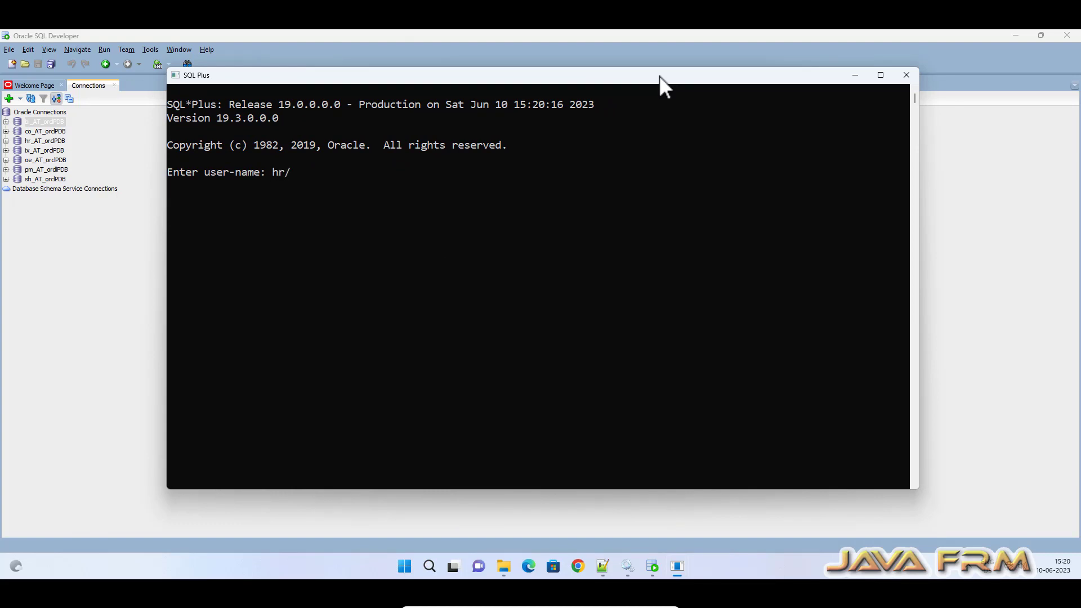
text(hr@orclpdb)
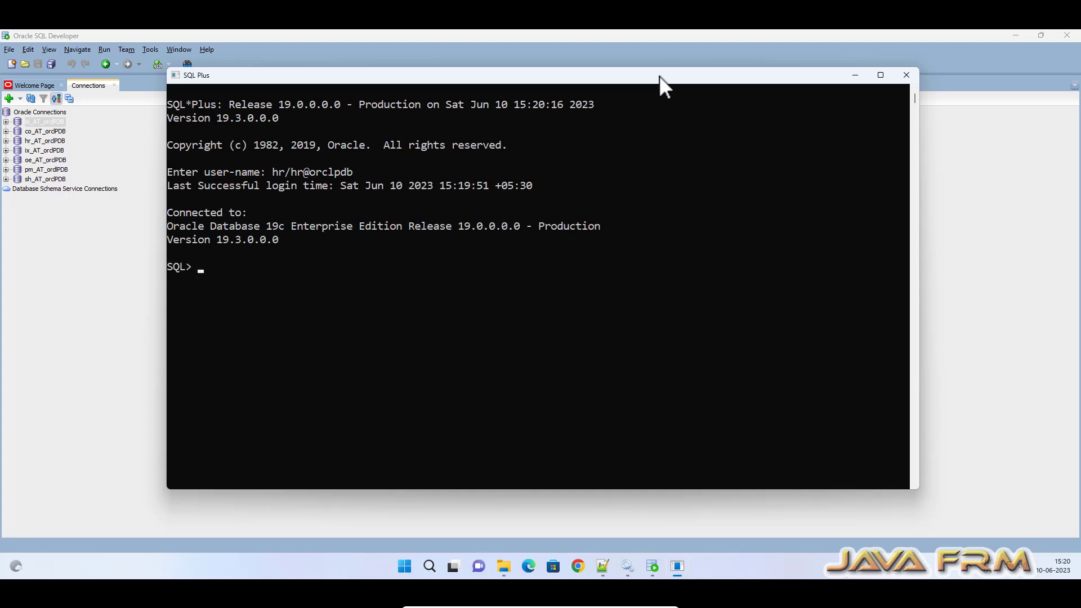
text(connect sh)
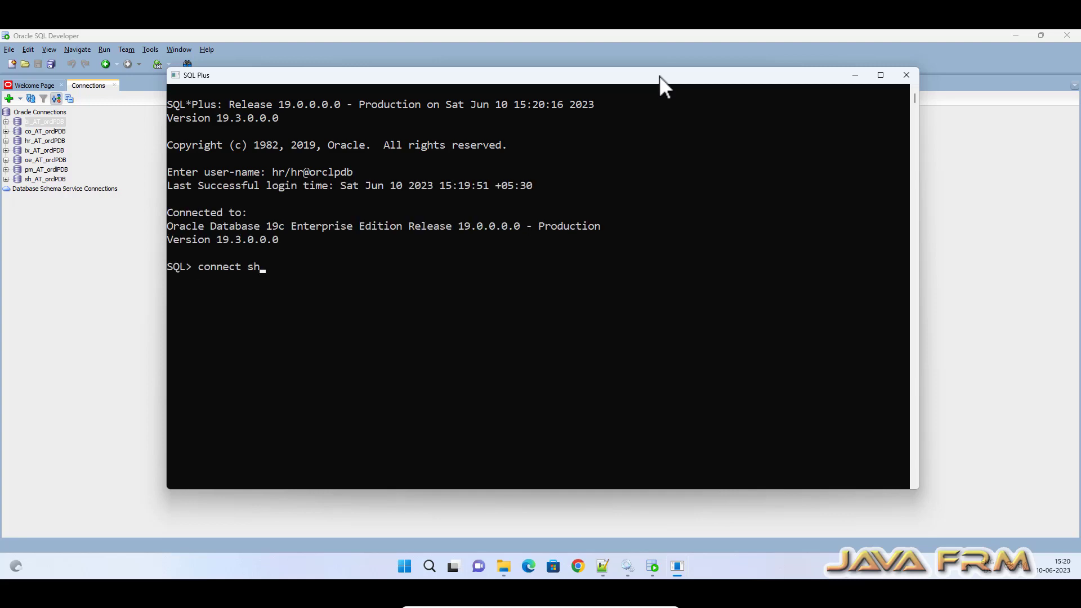
text(/sh)
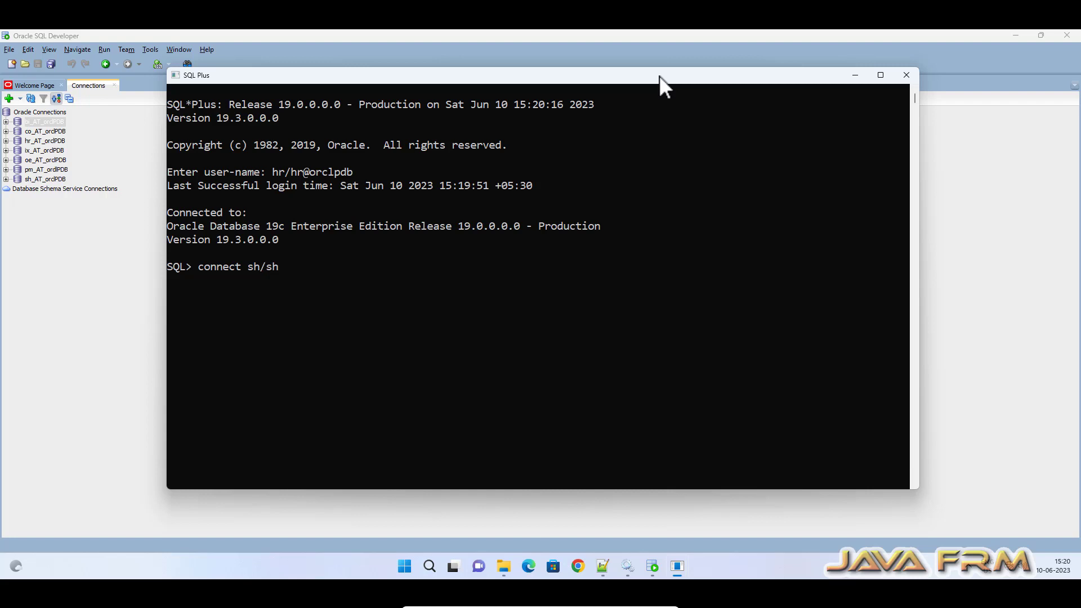
text(@orclpdb)
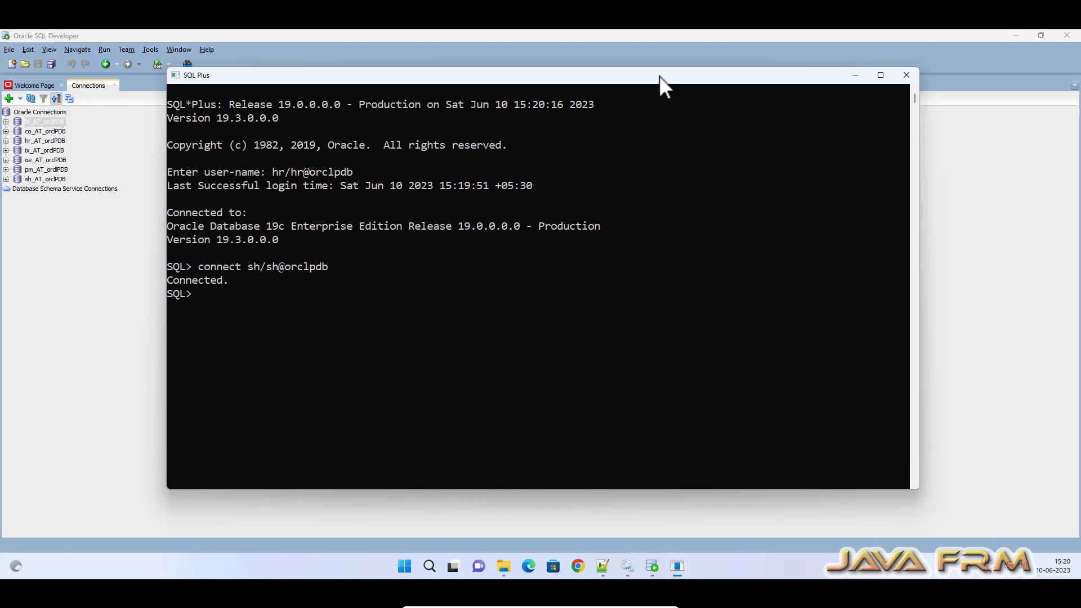
text(connect)
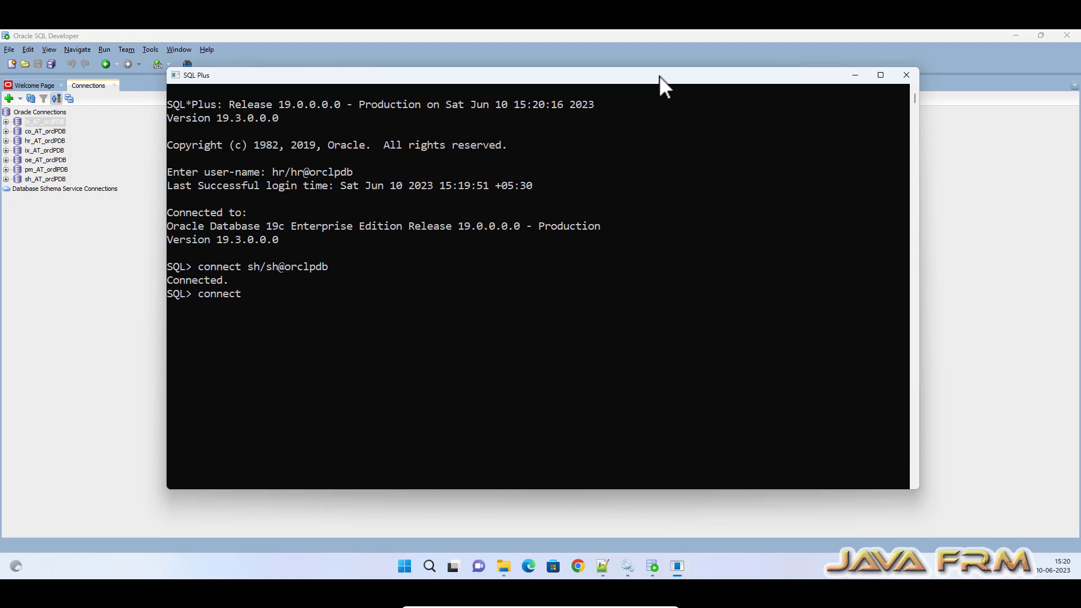
text(pm/pm)
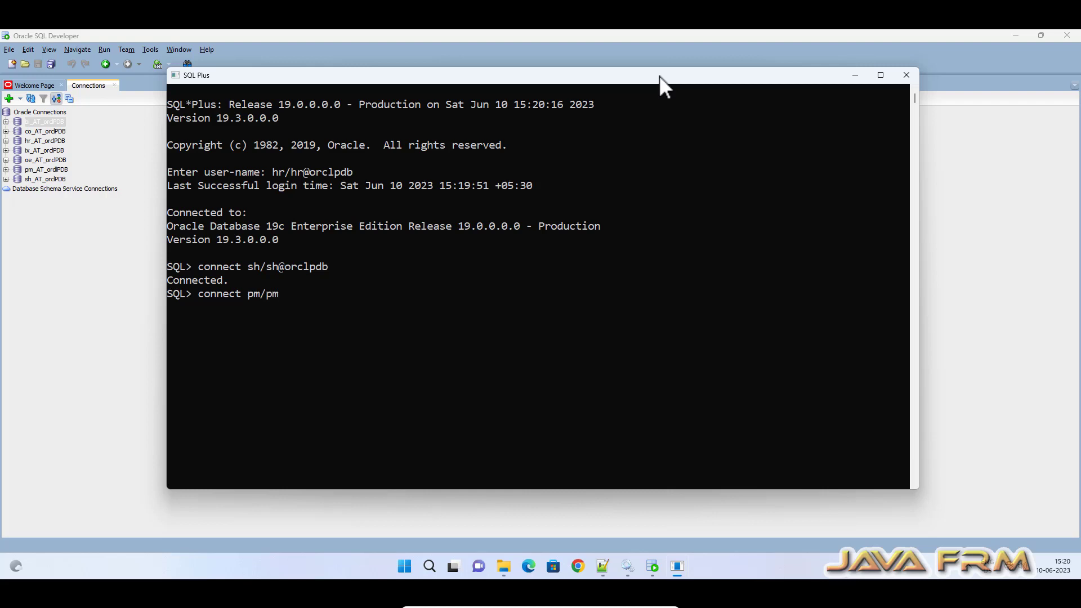
text(@orclpdb)
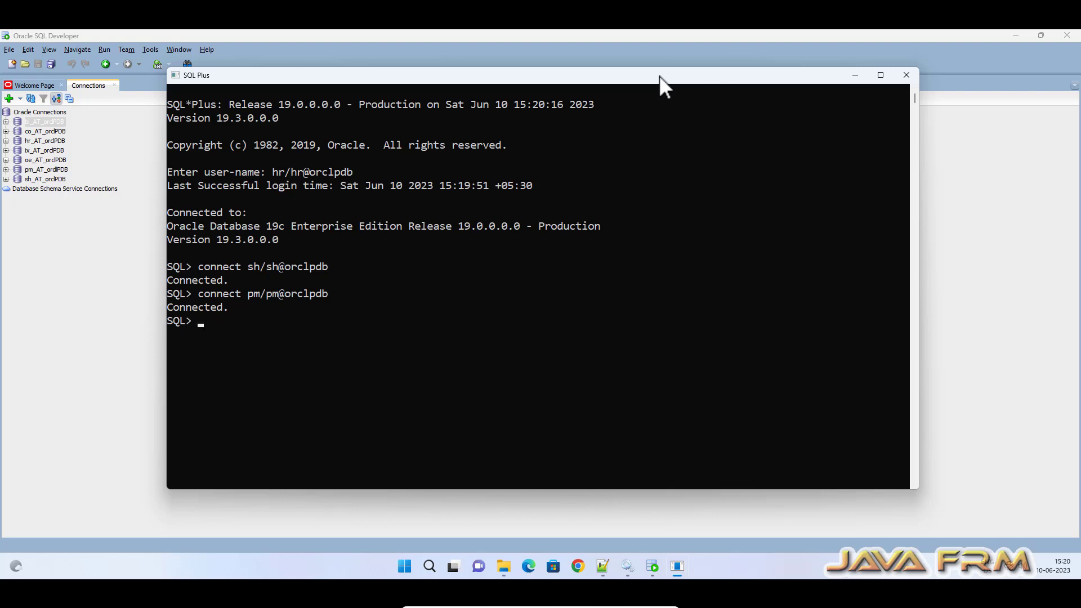
text(connect oe)
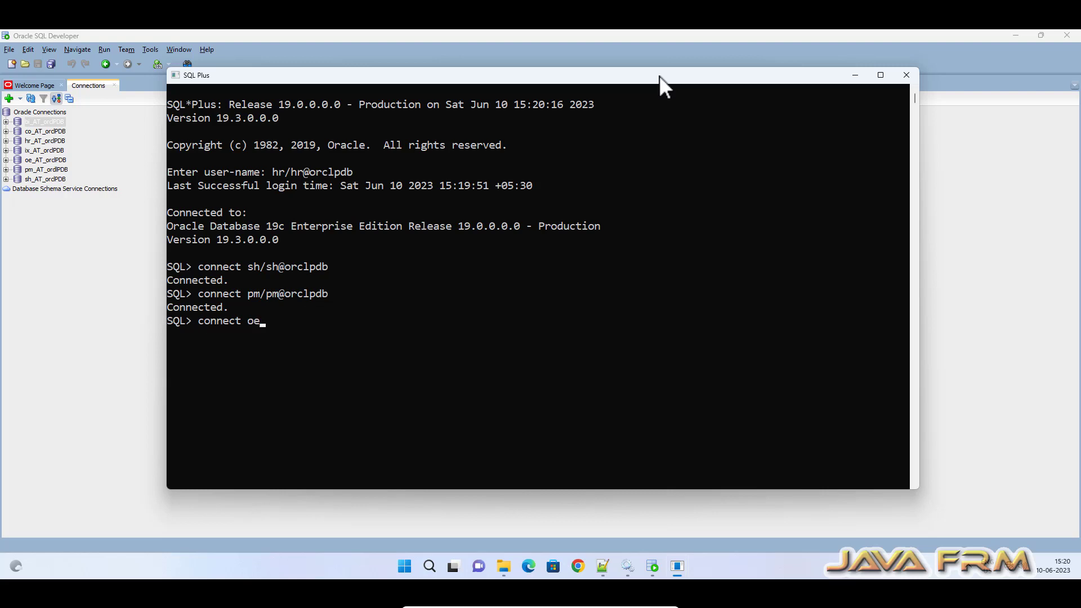
text(/od)
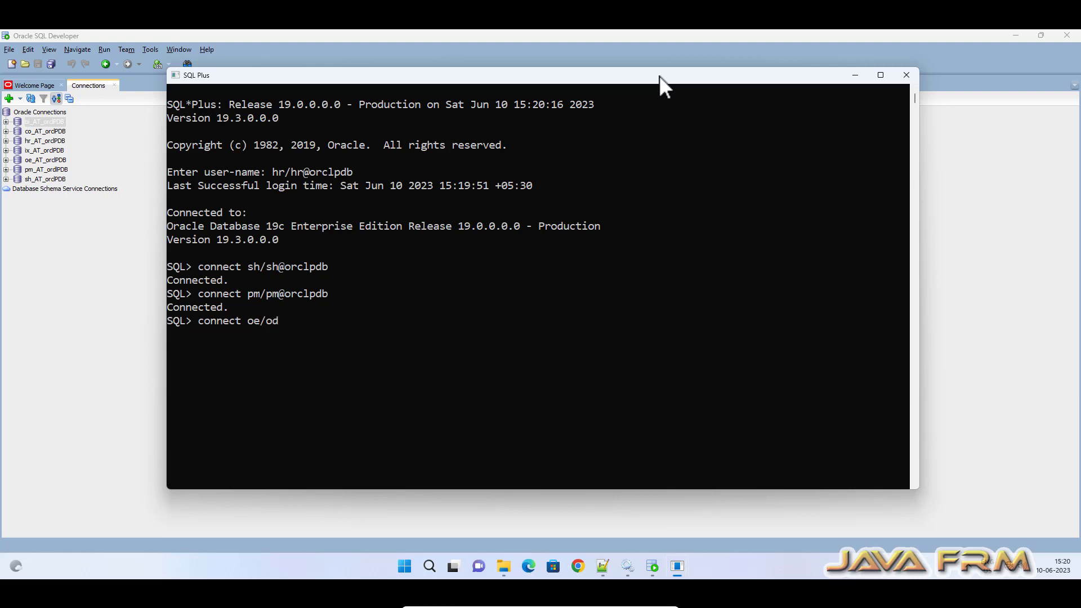
text(e@)
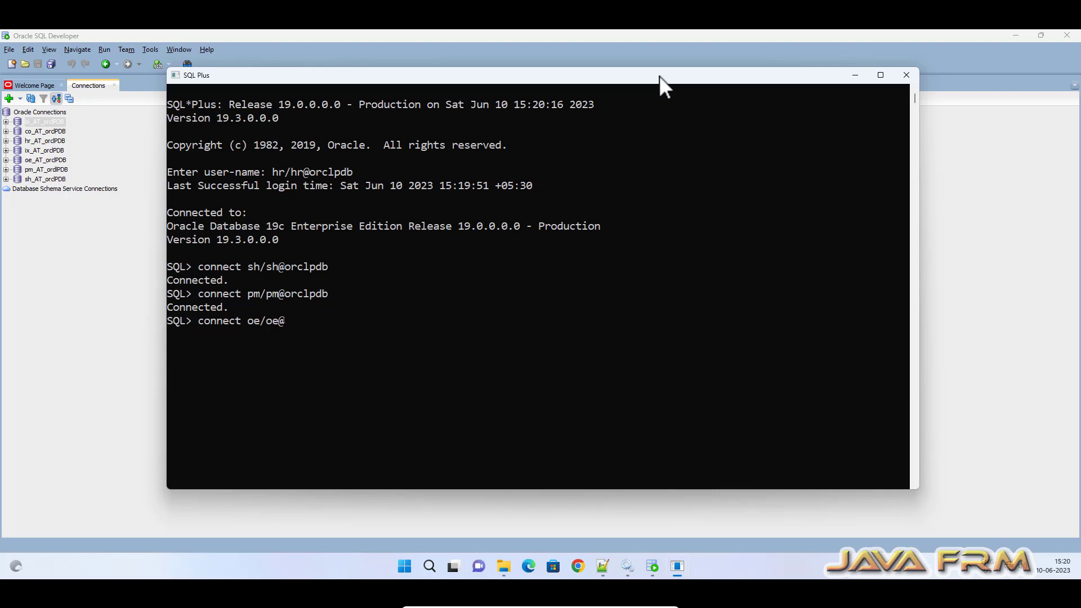
text(orclpdb)
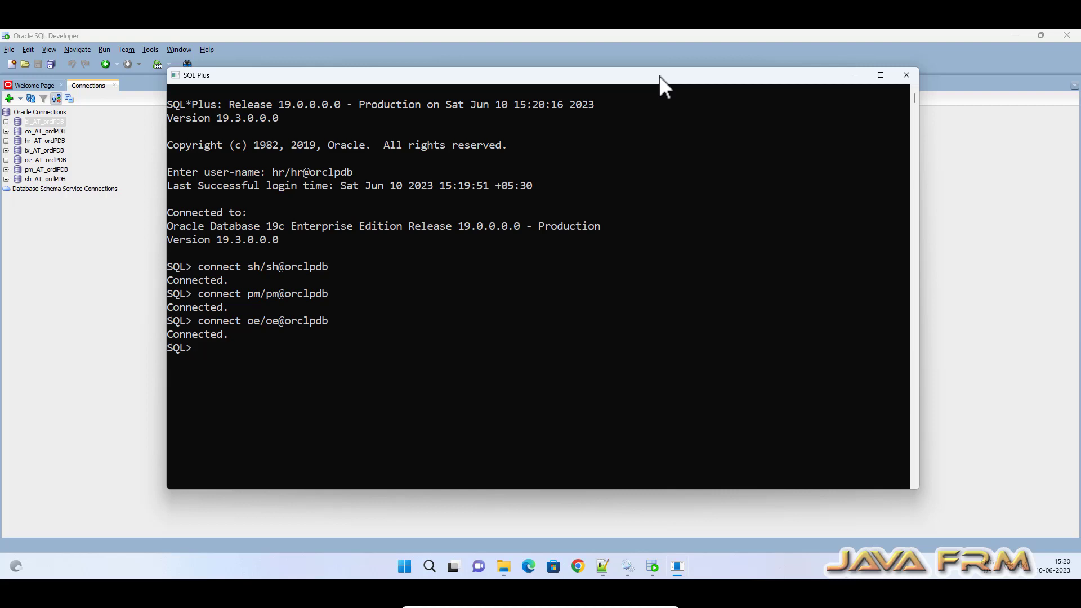
mouse_move(493, 307)
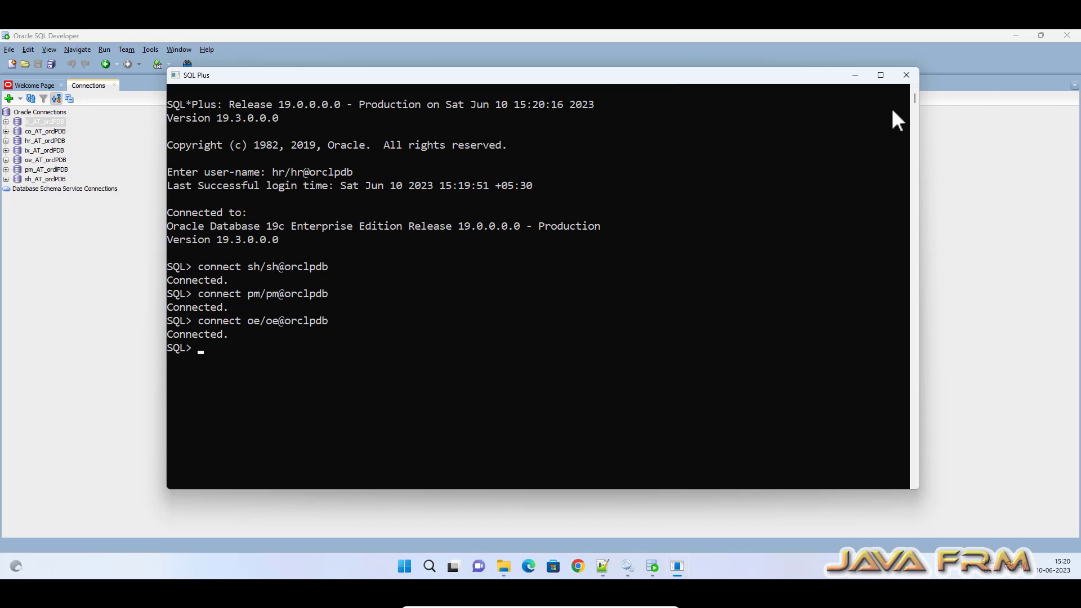
- Query select * from tab for 30 OE objects, then select * from oc_orders for 105 rows
text(sele)
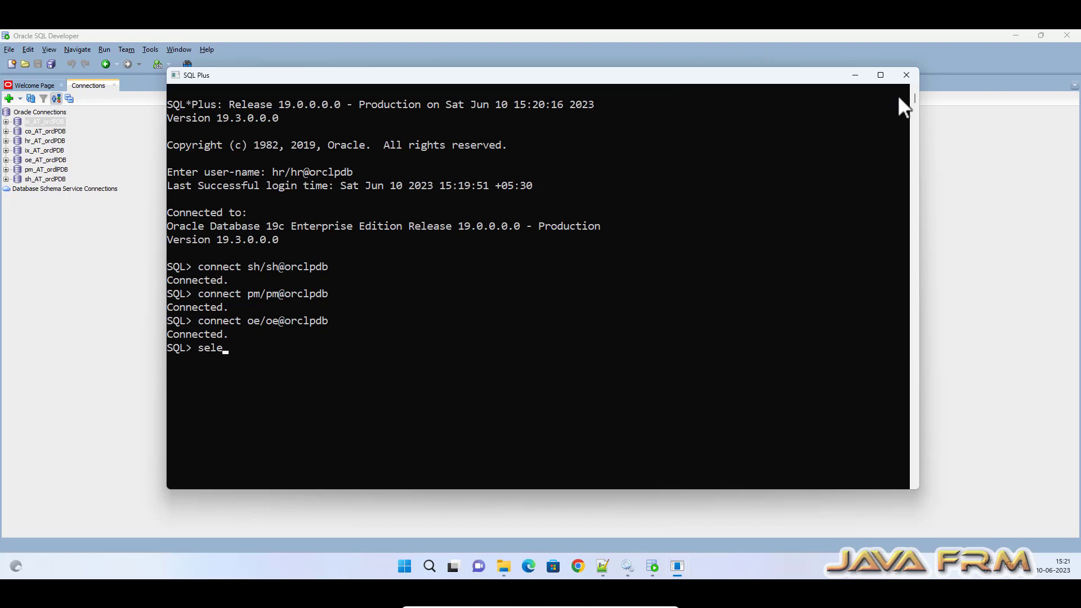
text(ct * from tab)
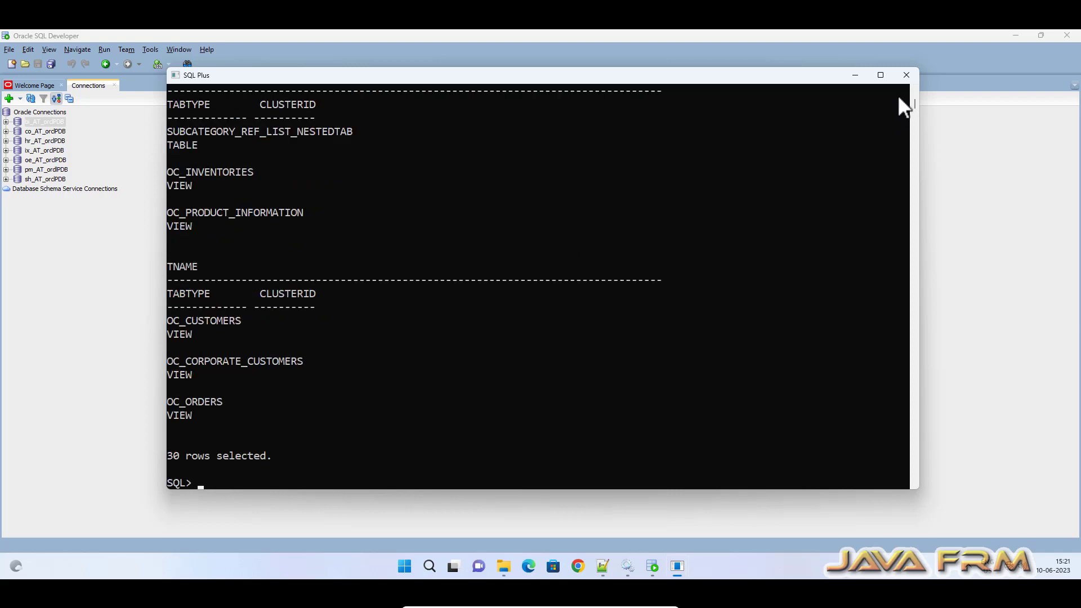
text(select *)
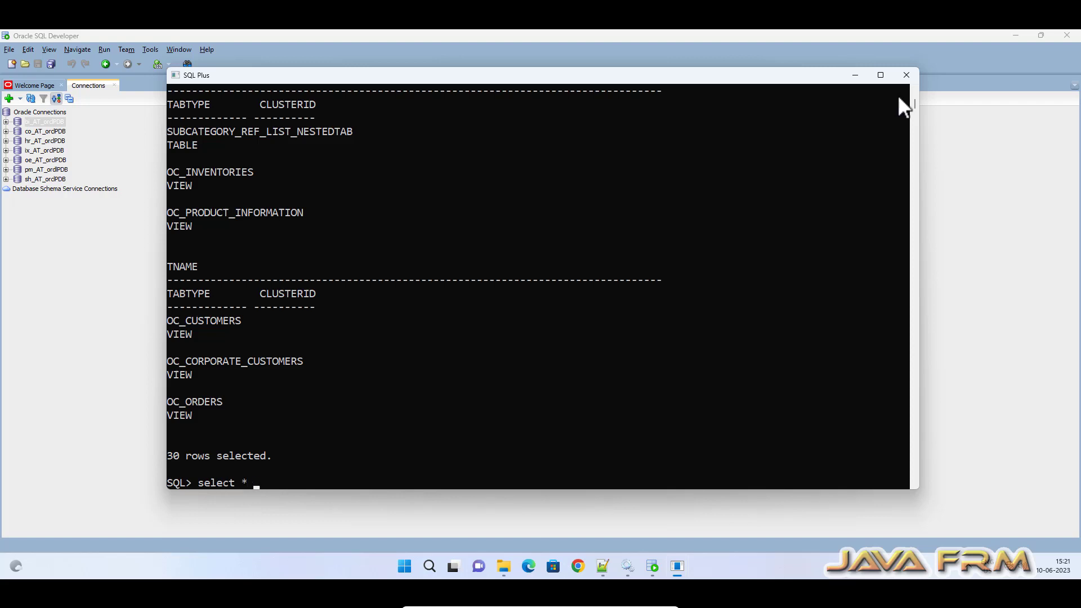
text(from oc_o)
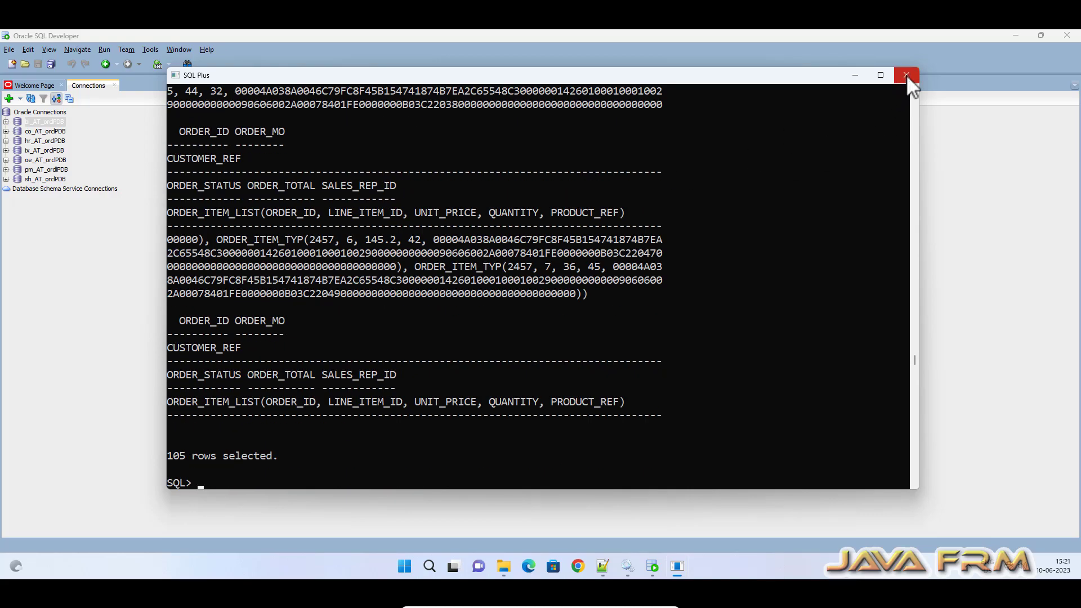
- Close the SQL*Plus window, leaving the seven sample-schema connections listed
click(905, 75)
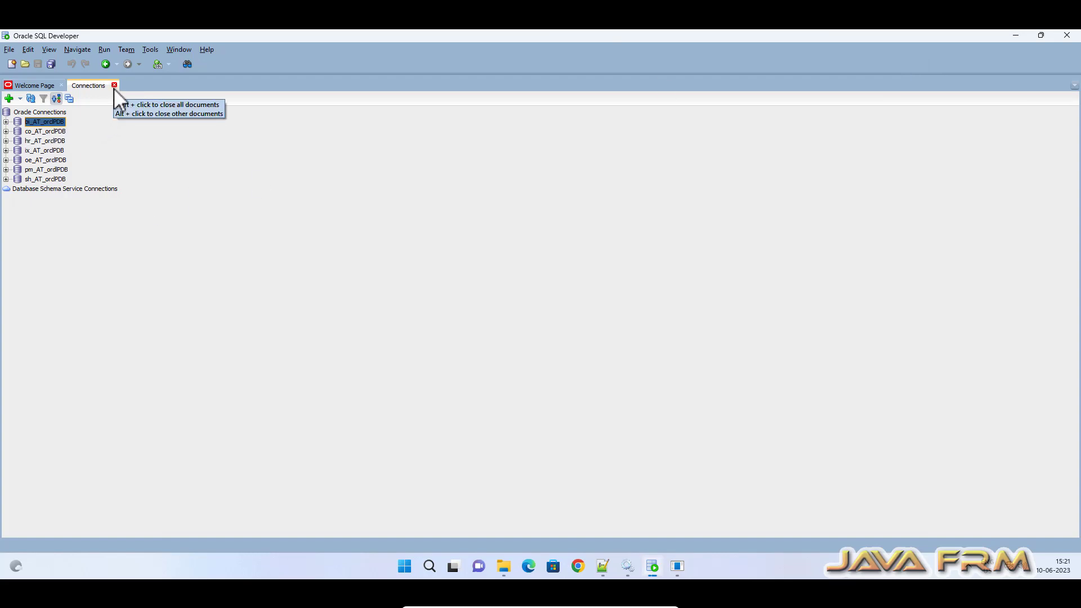
mouse_move(685, 555)
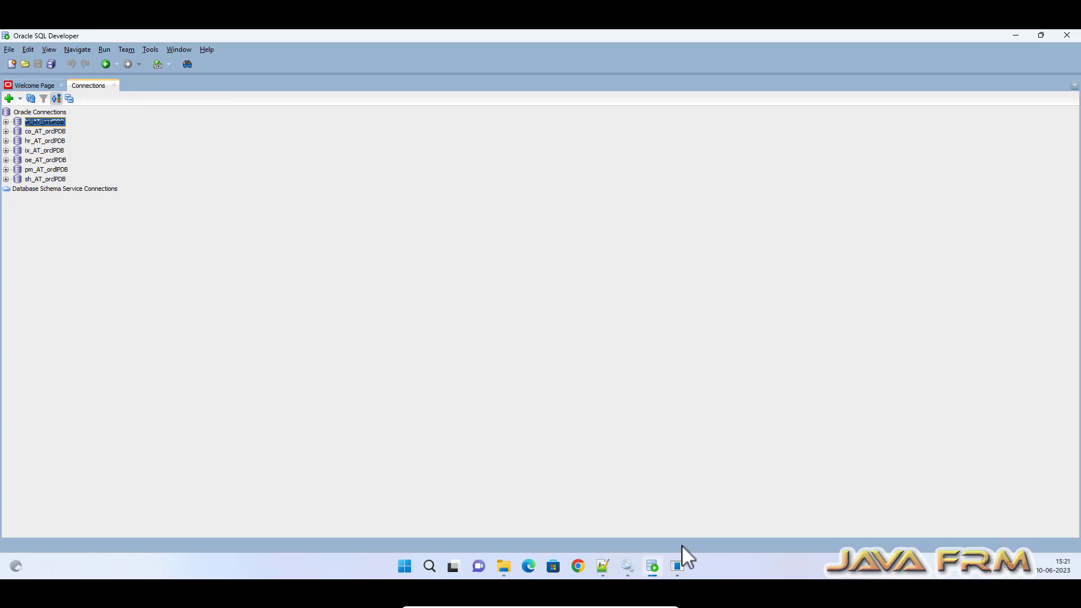